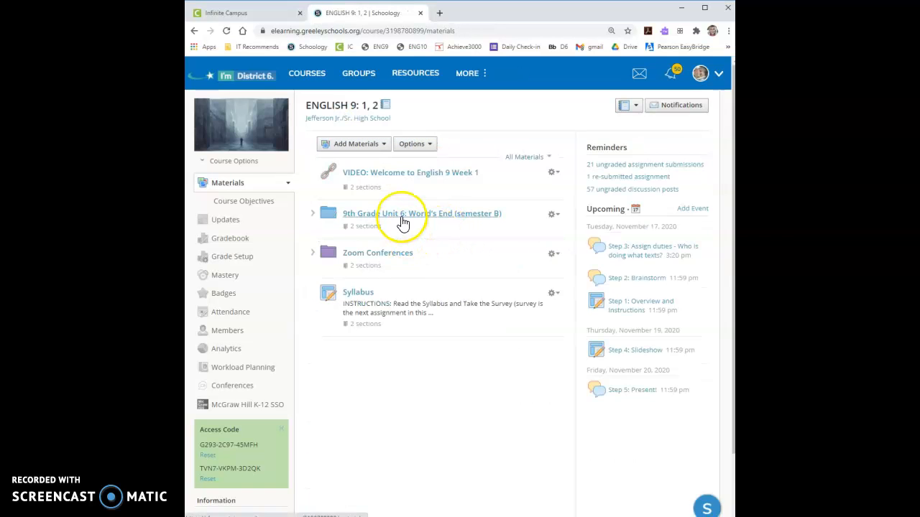
# Open the World's End unit folder and scroll to the Small Group Presentation: Tuesday - Friday folder
pyautogui.click(421, 213)
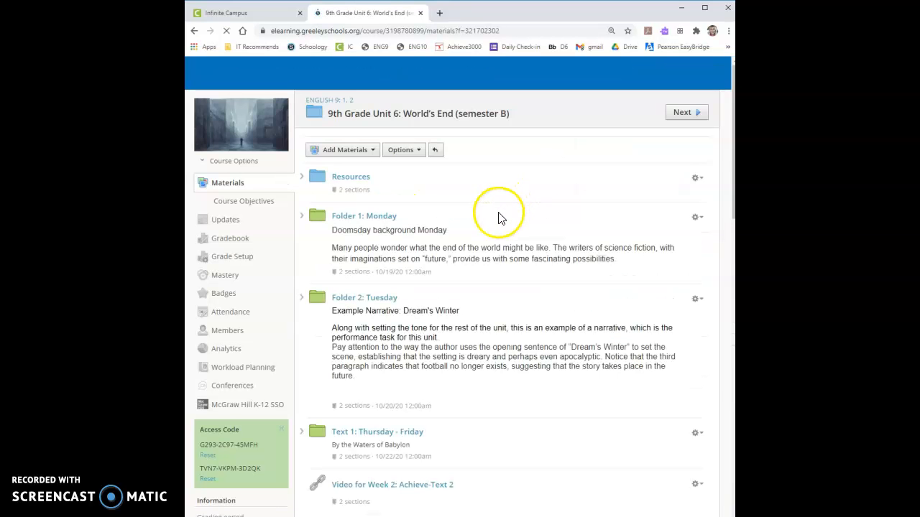
pyautogui.scroll(-3)
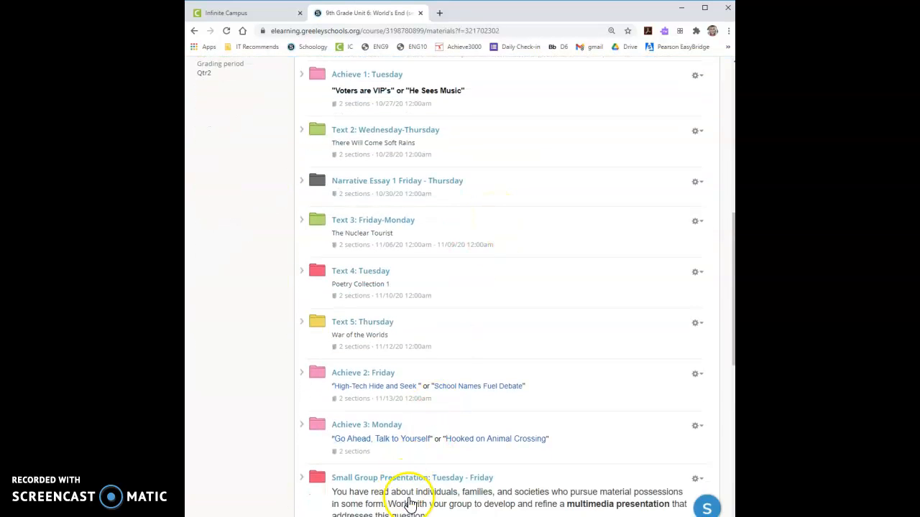
pyautogui.scroll(-3)
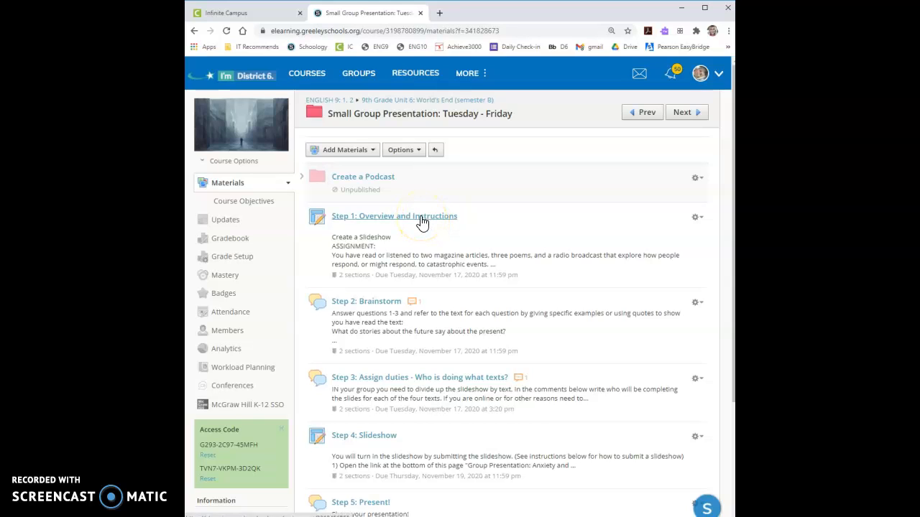
# Open Step 1: Overview and Instructions and highlight part of the Create a Slideshow assignment text
pyautogui.click(394, 216)
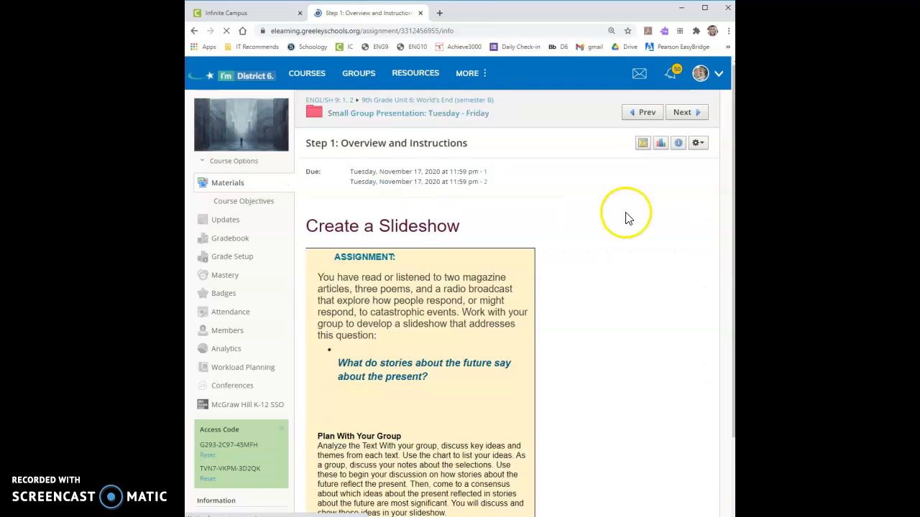
pyautogui.scroll(-3)
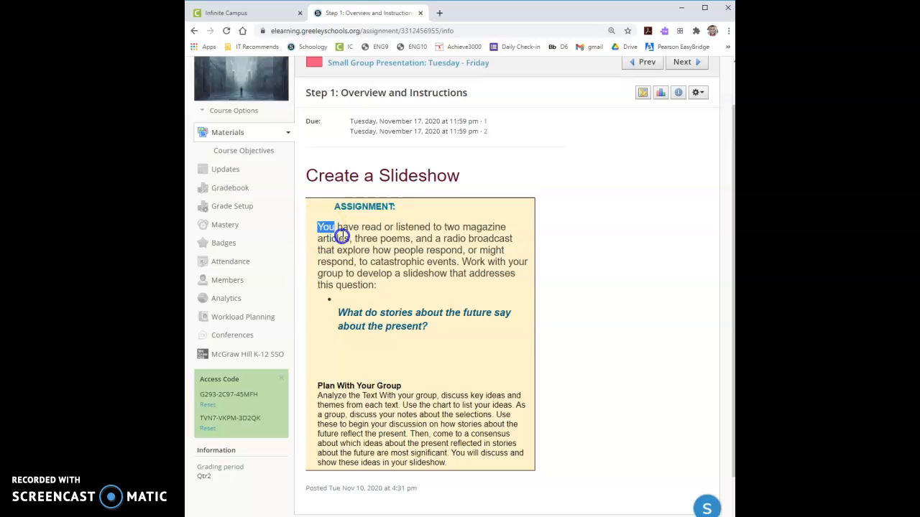
pyautogui.moveTo(318, 227); pyautogui.dragTo(434, 250)
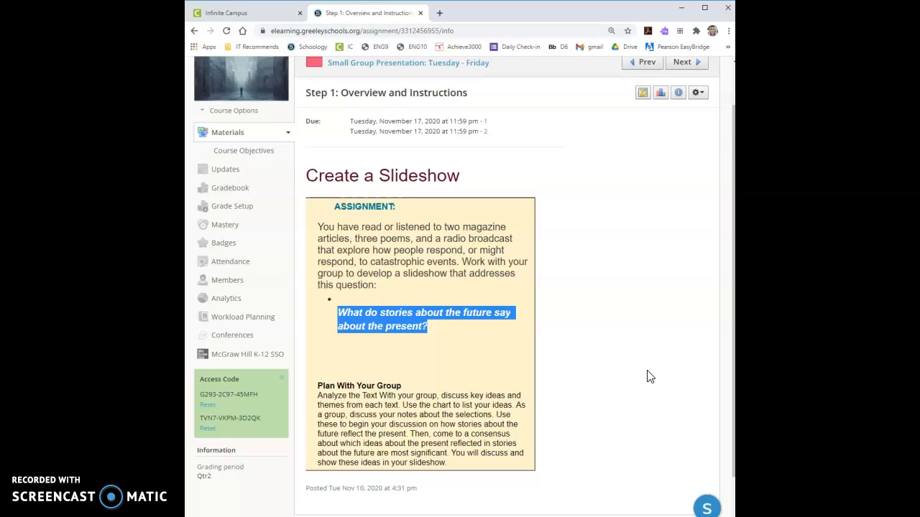
pyautogui.scroll(-3)
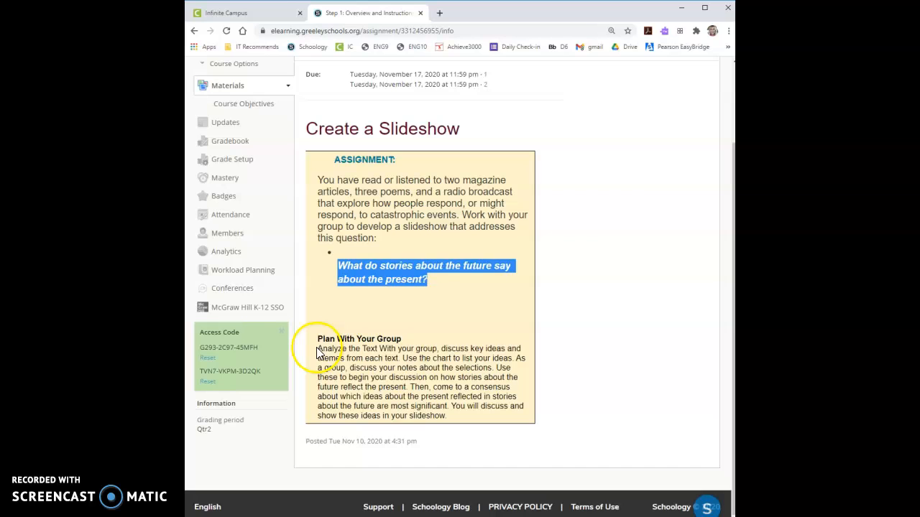
pyautogui.moveTo(316, 350); pyautogui.dragTo(439, 349)
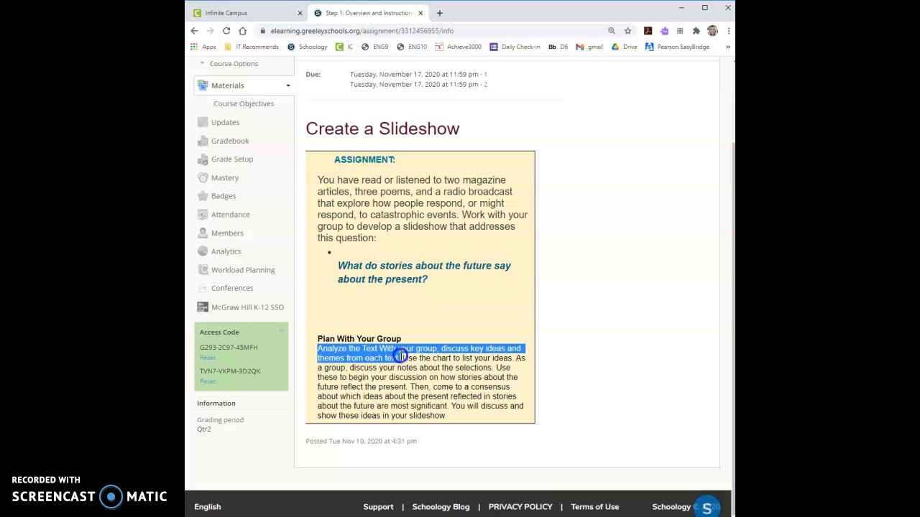
pyautogui.moveTo(400, 358); pyautogui.dragTo(517, 358)
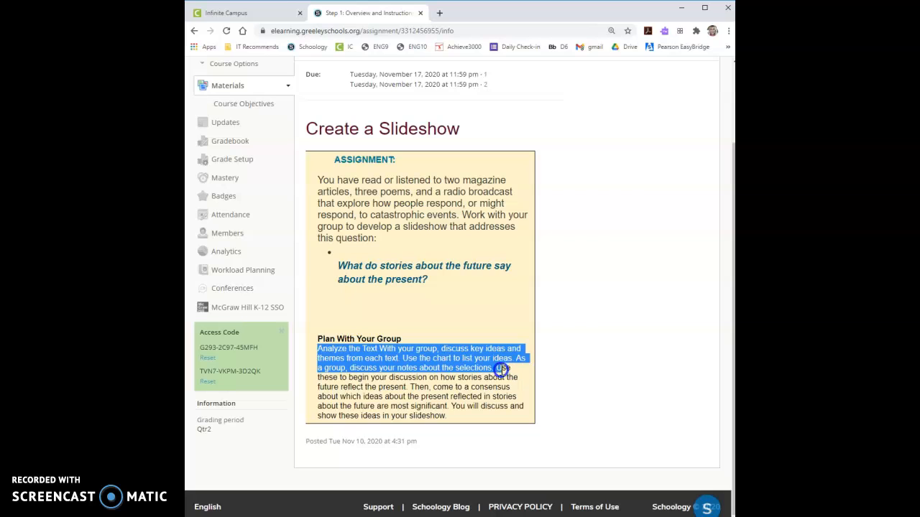
pyautogui.moveTo(500, 368); pyautogui.dragTo(429, 405)
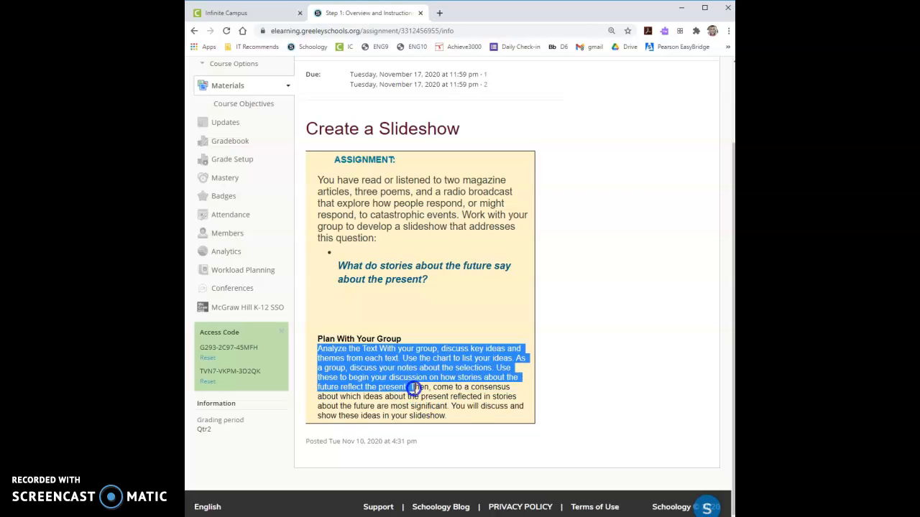
pyautogui.moveTo(414, 388); pyautogui.dragTo(453, 419)
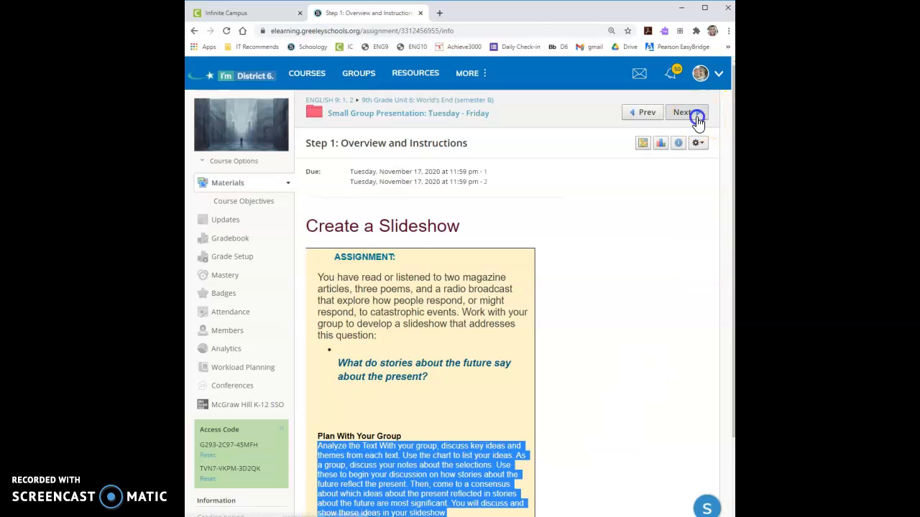
# Move to Step 2: Brainstorm and highlight the example answer about the poems
pyautogui.click(687, 112)
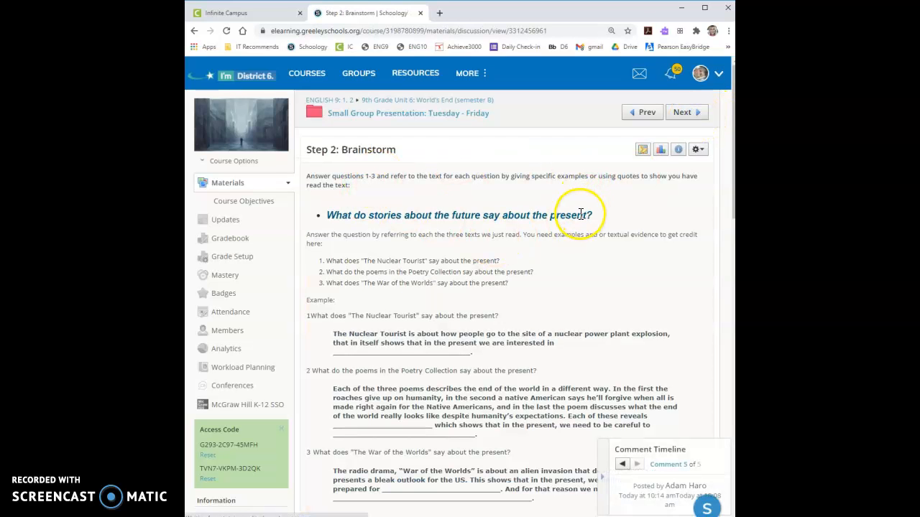
pyautogui.scroll(-3)
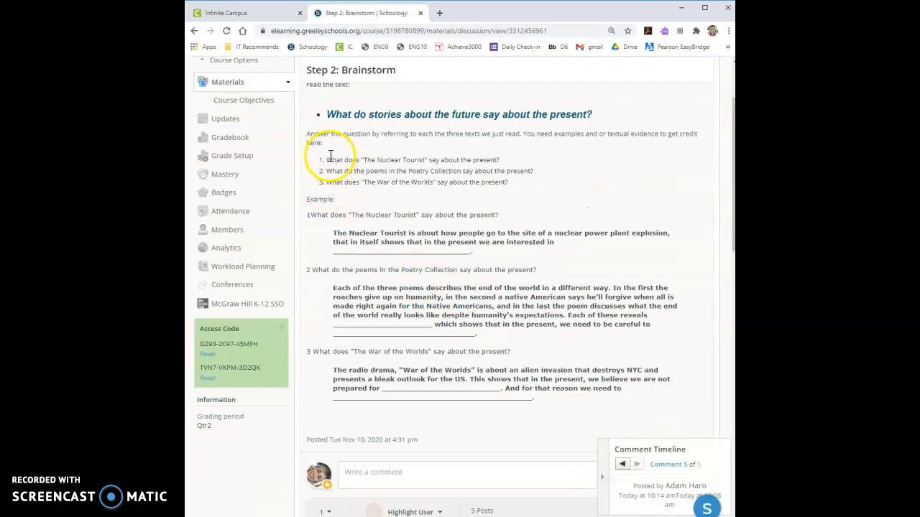
pyautogui.moveTo(331, 160); pyautogui.dragTo(519, 199)
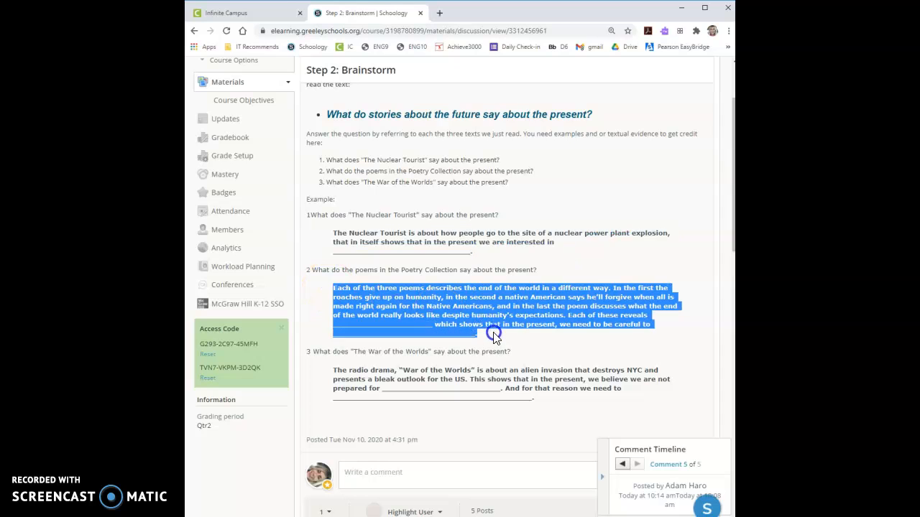
pyautogui.moveTo(495, 337); pyautogui.dragTo(529, 391)
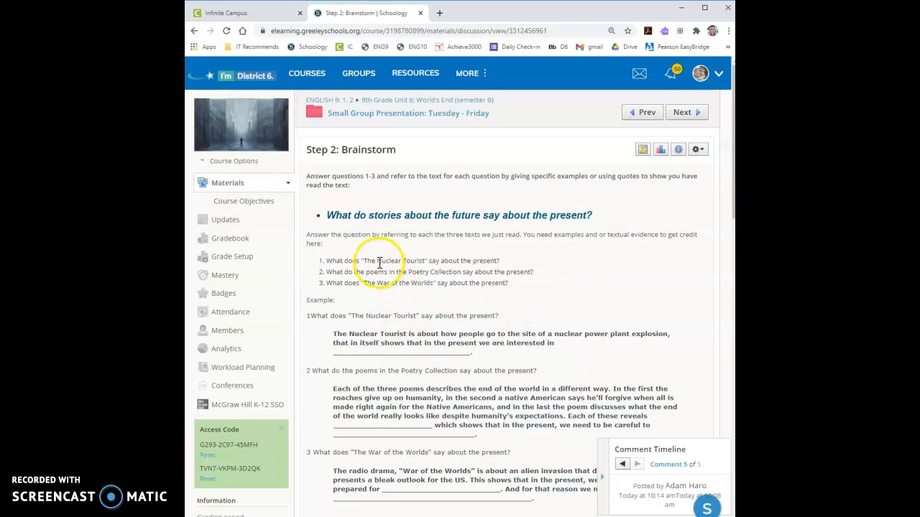
# Highlight the titles The Nuclear Tourist and The War of the Worlds in the brainstorm questions
pyautogui.doubleClick(391, 260)
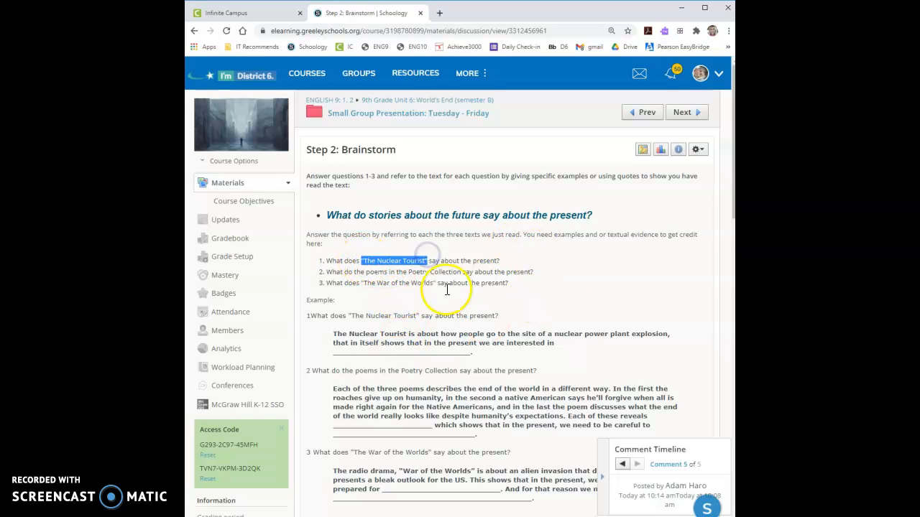
pyautogui.doubleClick(437, 271)
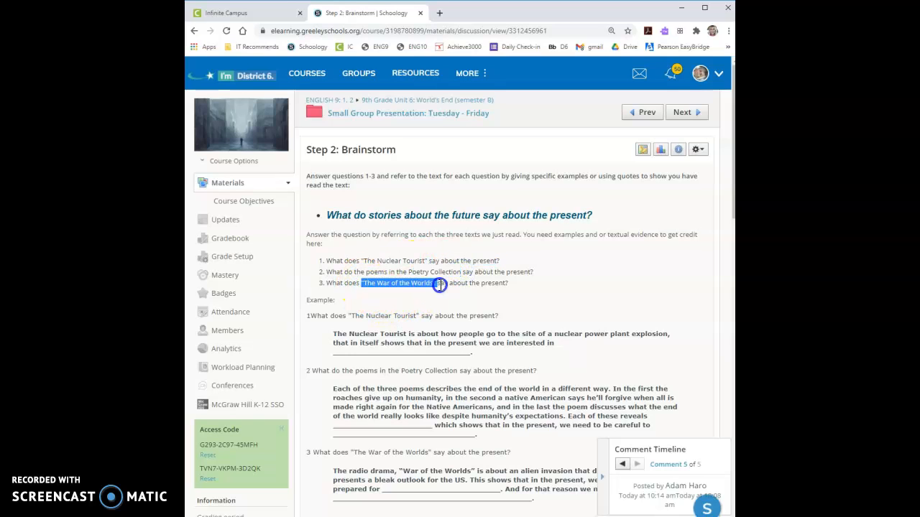
pyautogui.moveTo(602, 287)
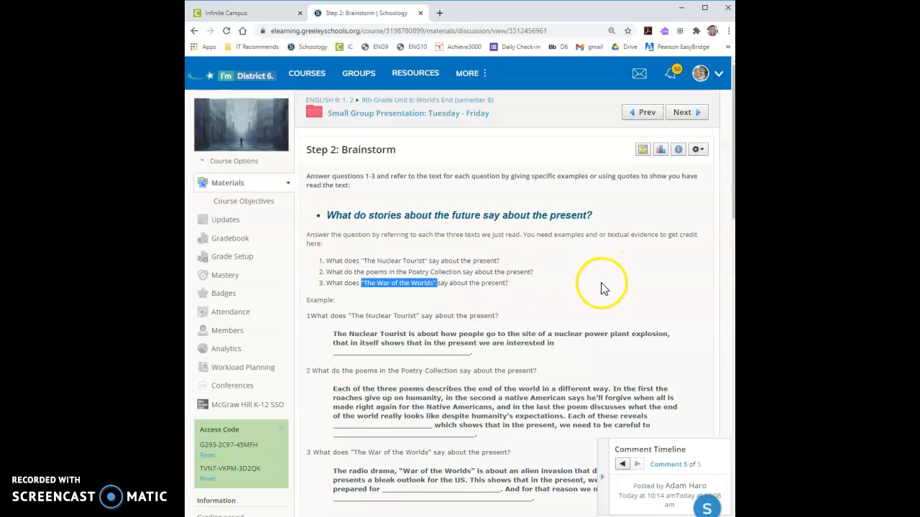
pyautogui.scroll(-3)
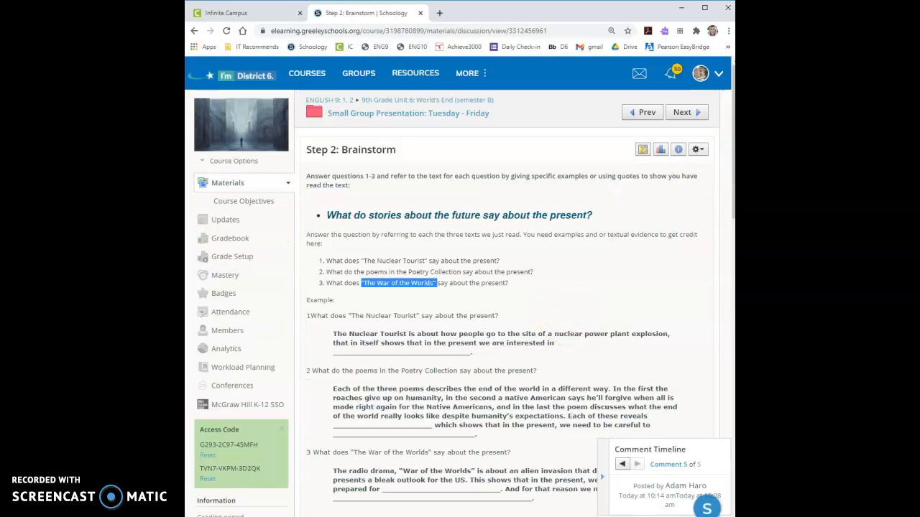
pyautogui.click(681, 112)
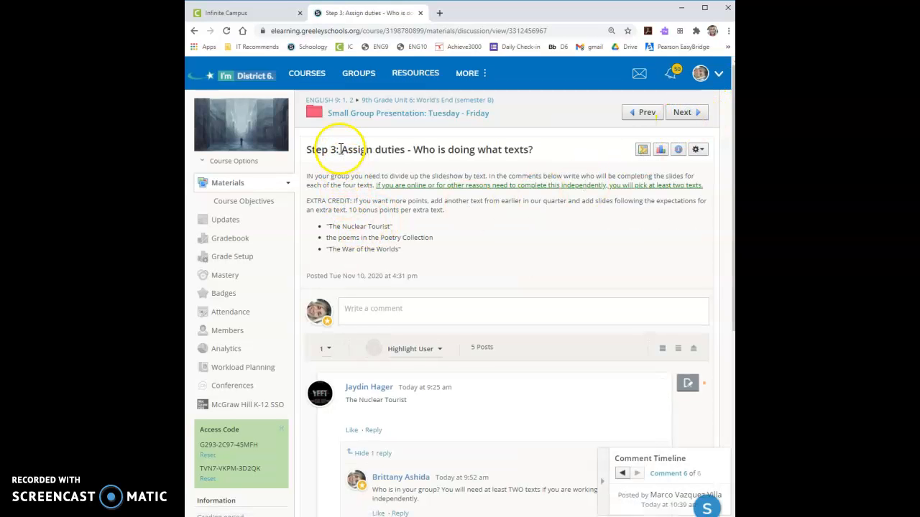
pyautogui.moveTo(357, 148)
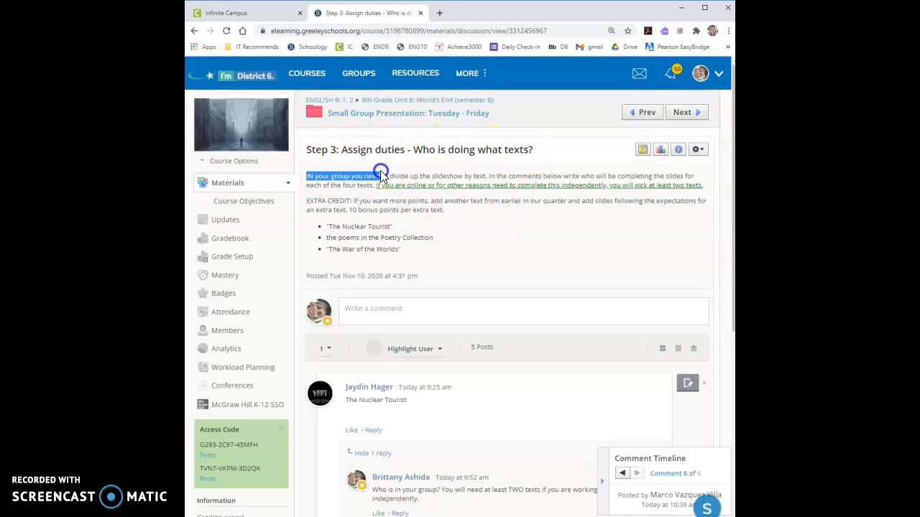
pyautogui.moveTo(382, 175); pyautogui.dragTo(403, 250)
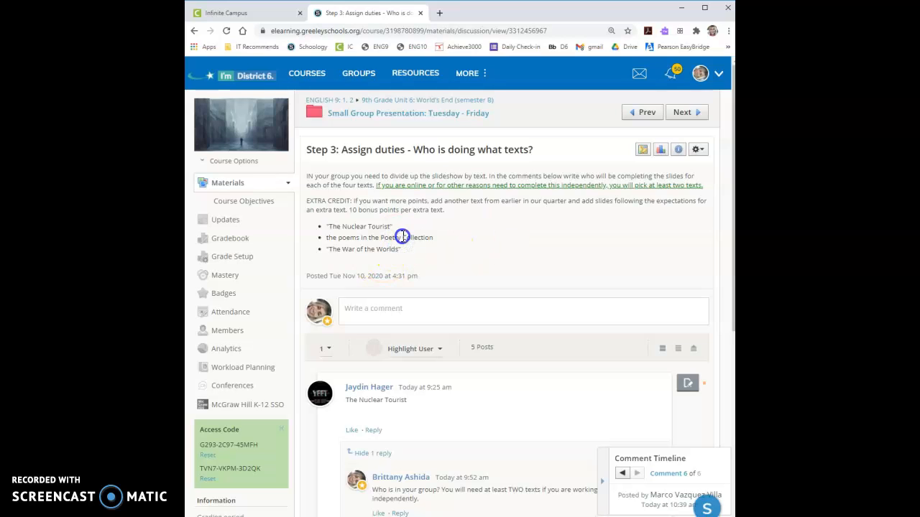
pyautogui.doubleClick(417, 237)
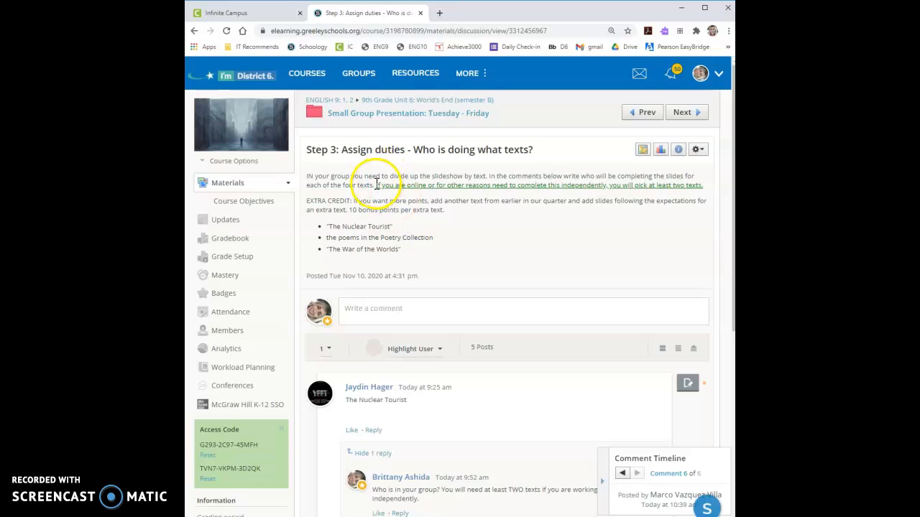
pyautogui.moveTo(370, 184); pyautogui.dragTo(703, 184)
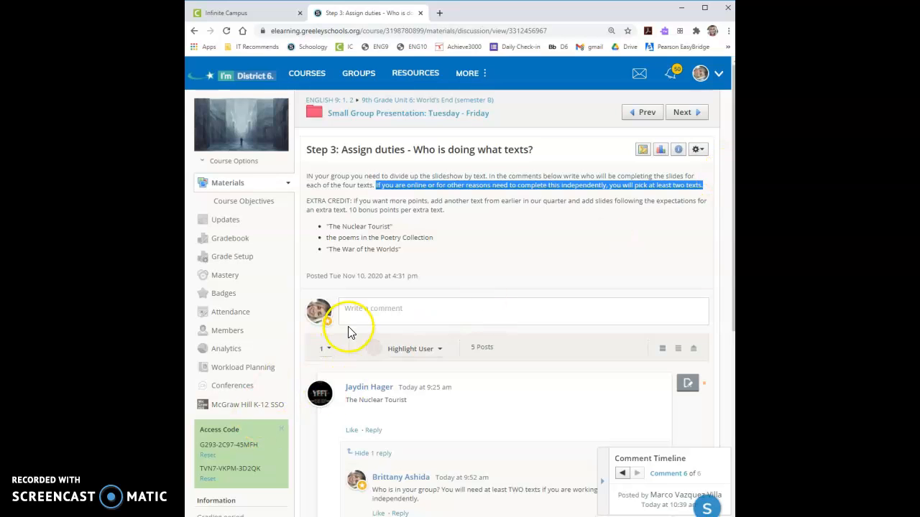
pyautogui.moveTo(612, 359)
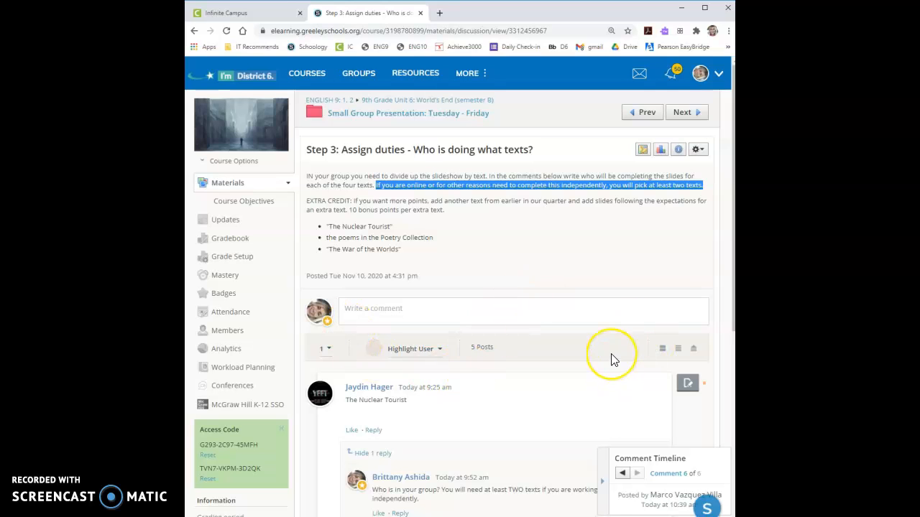
pyautogui.moveTo(602, 350)
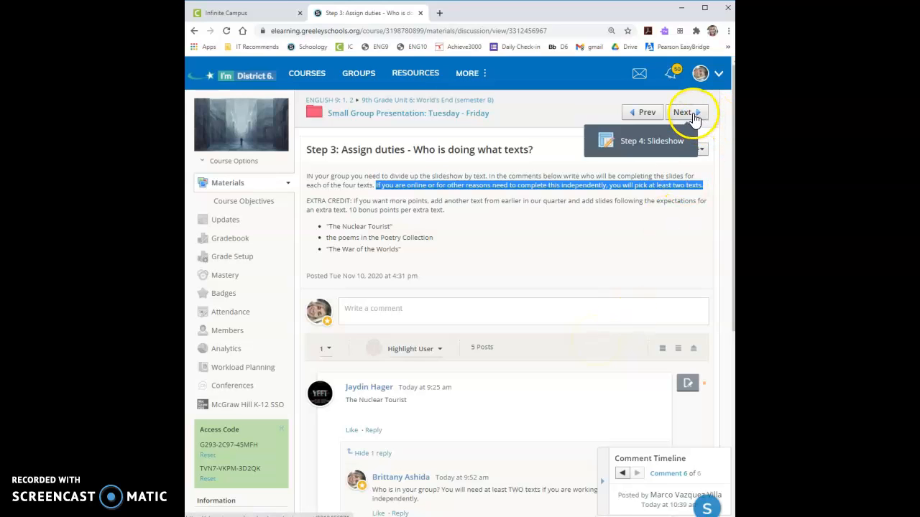
# Move to Step 4: Slideshow and highlight the requirement of 3 slides on the texts
pyautogui.click(682, 112)
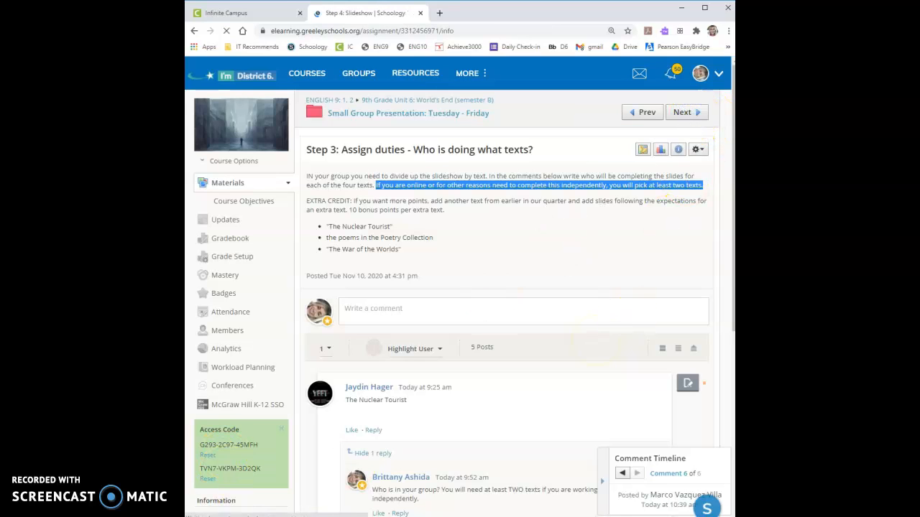
pyautogui.click(687, 112)
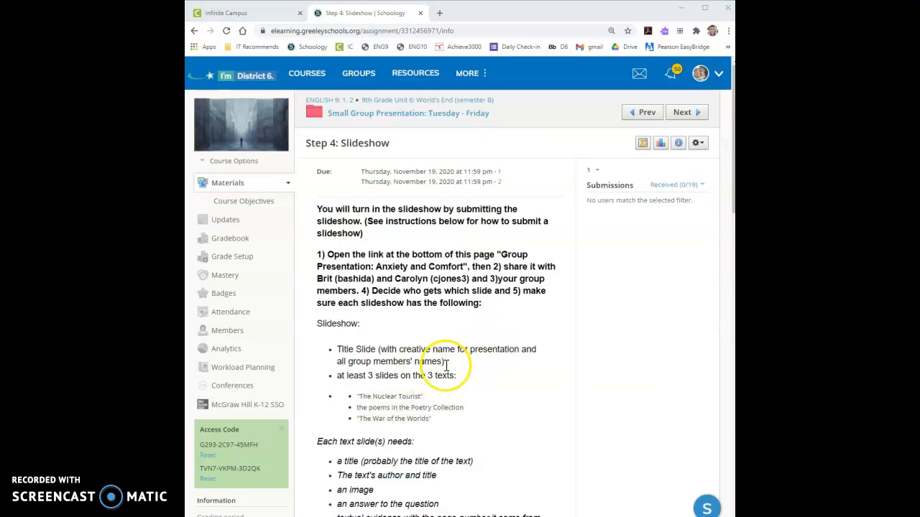
pyautogui.scroll(-3)
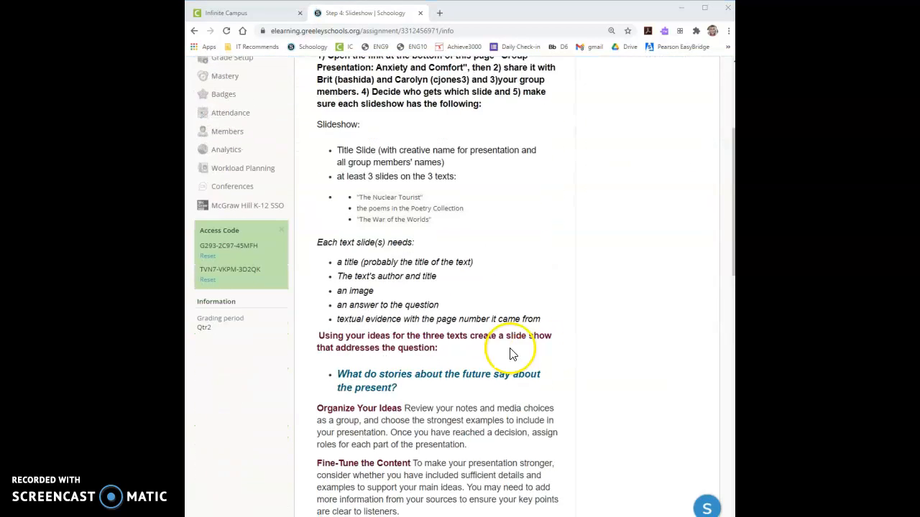
pyautogui.doubleClick(353, 147)
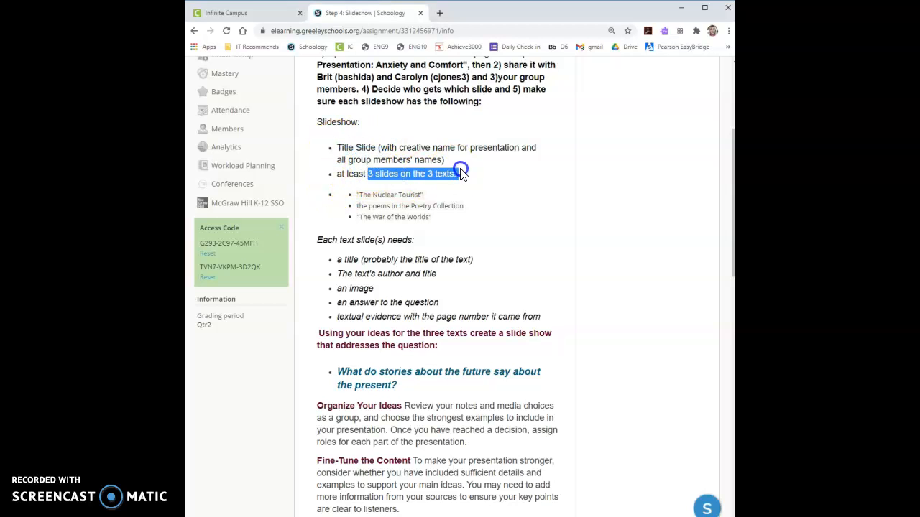
pyautogui.moveTo(451, 223)
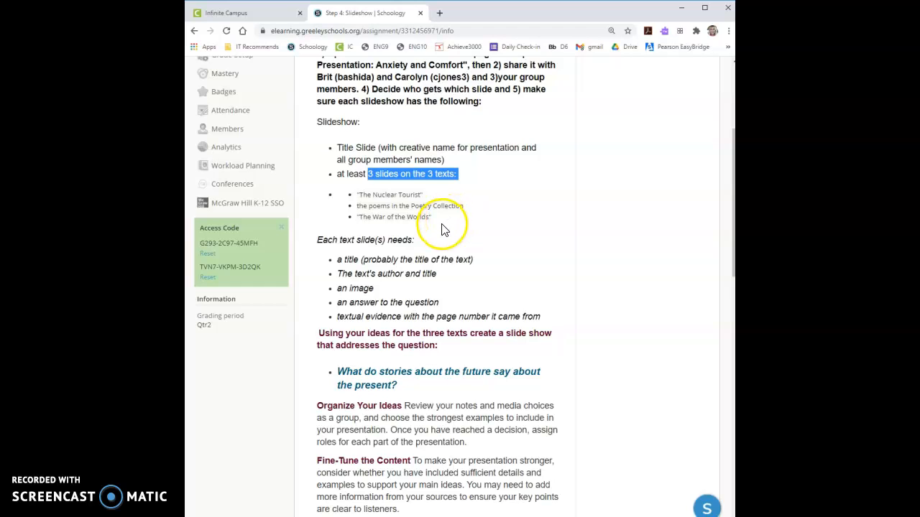
pyautogui.moveTo(459, 208)
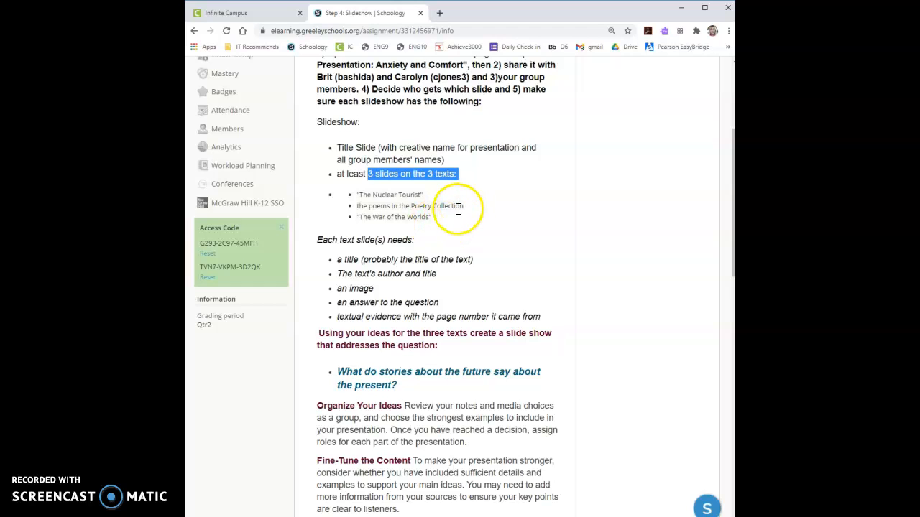
pyautogui.moveTo(319, 250)
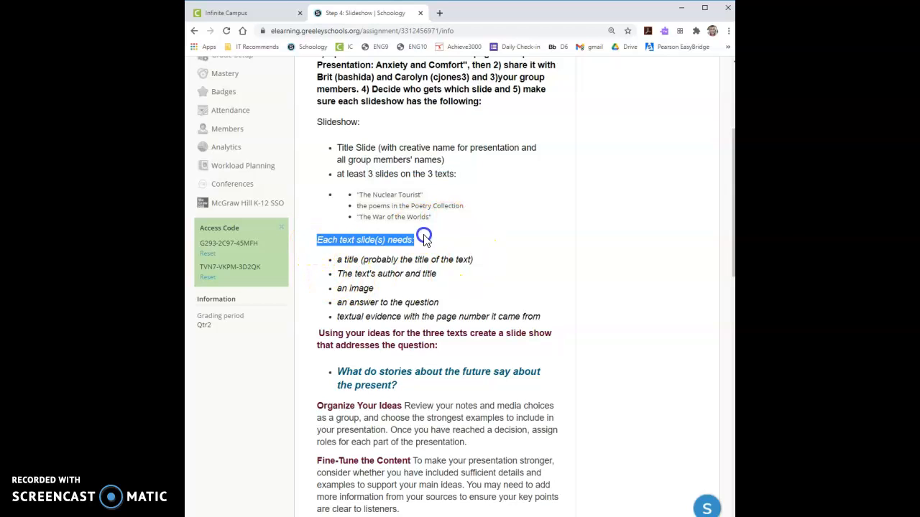
# Highlight the title, stories-and-the-present question, and textual evidence requirements for each slide
pyautogui.doubleClick(348, 259)
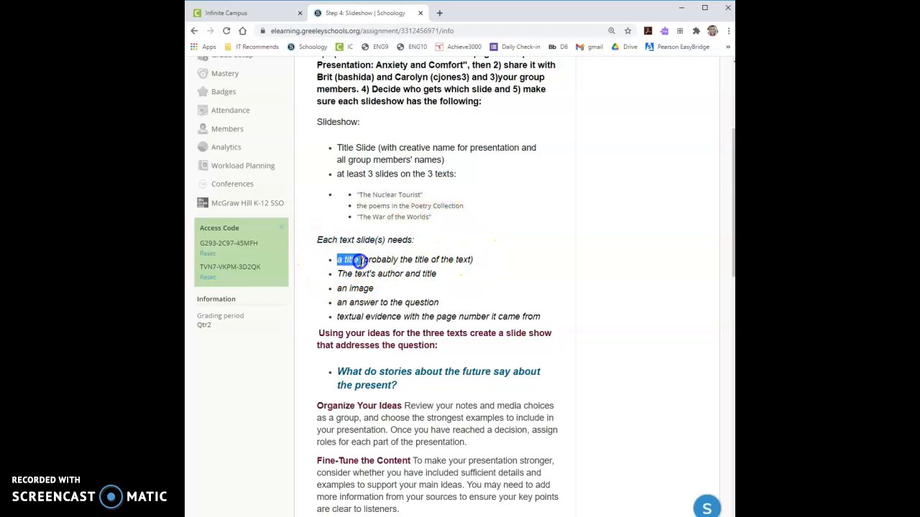
pyautogui.moveTo(359, 259); pyautogui.dragTo(420, 273)
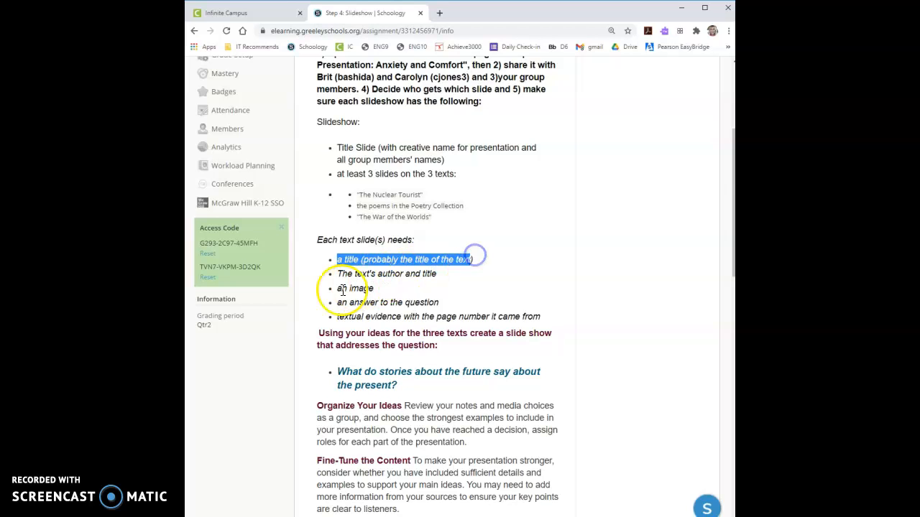
pyautogui.click(373, 273)
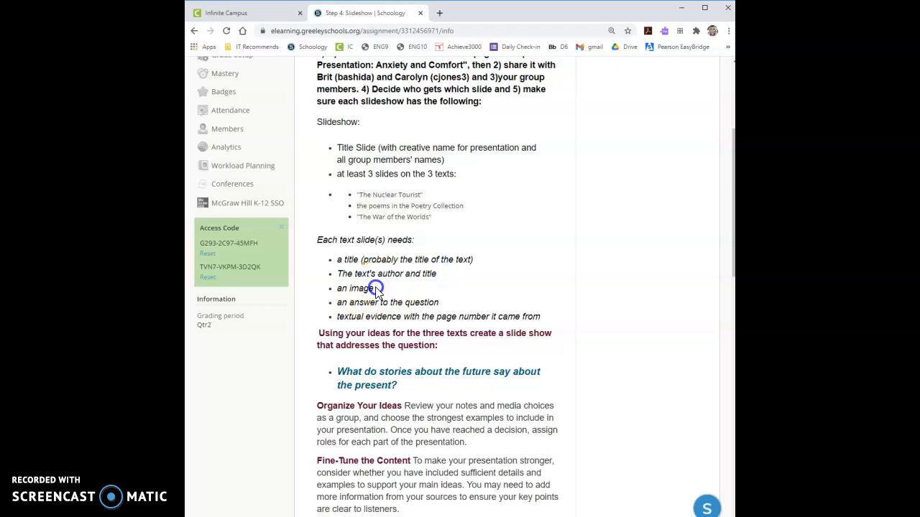
pyautogui.doubleClick(352, 301)
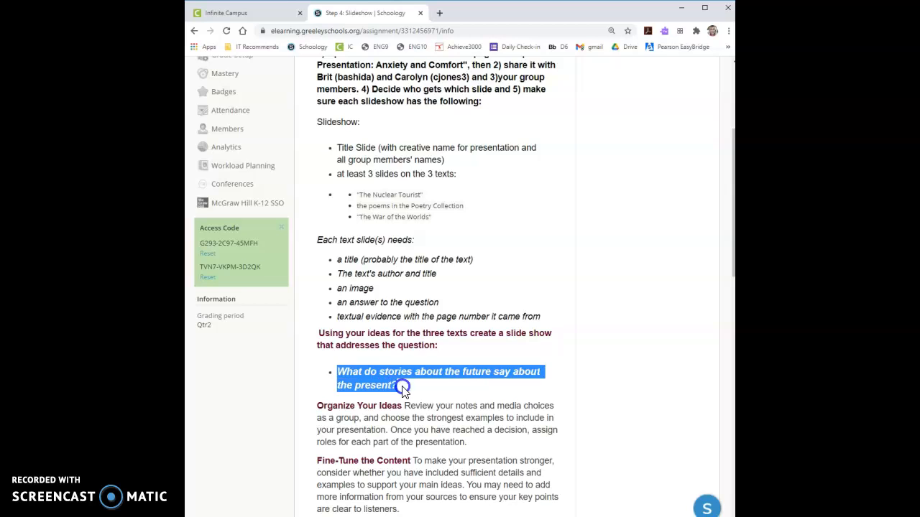
pyautogui.moveTo(402, 386); pyautogui.dragTo(503, 329)
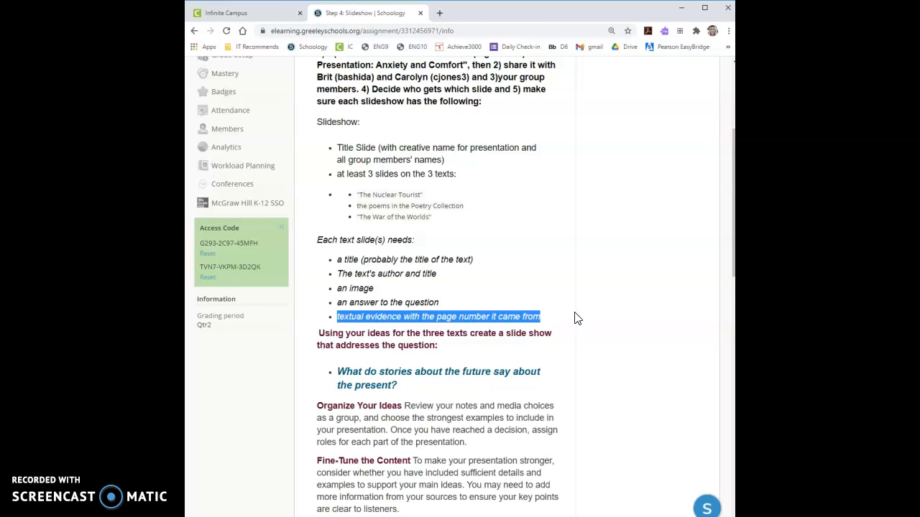
# Scroll down through the presentation tips to the submission instructions and attached links
pyautogui.scroll(-3)
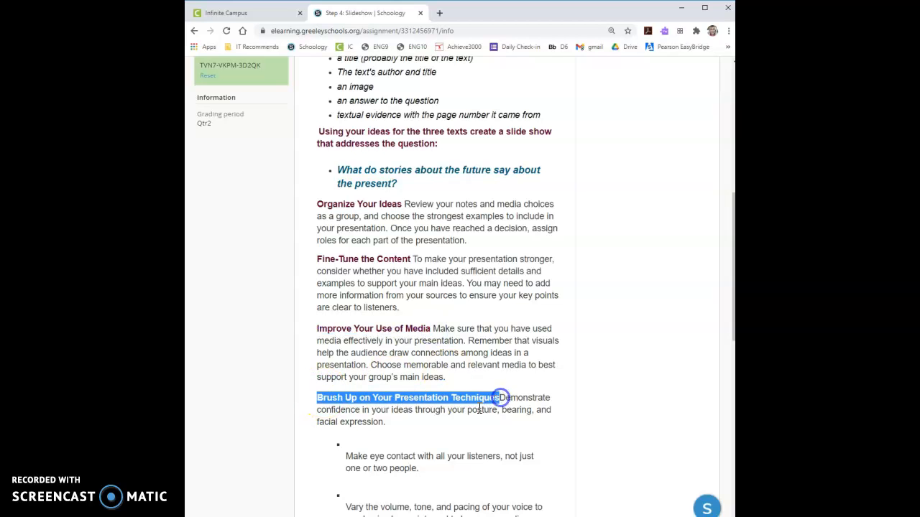
pyautogui.scroll(-3)
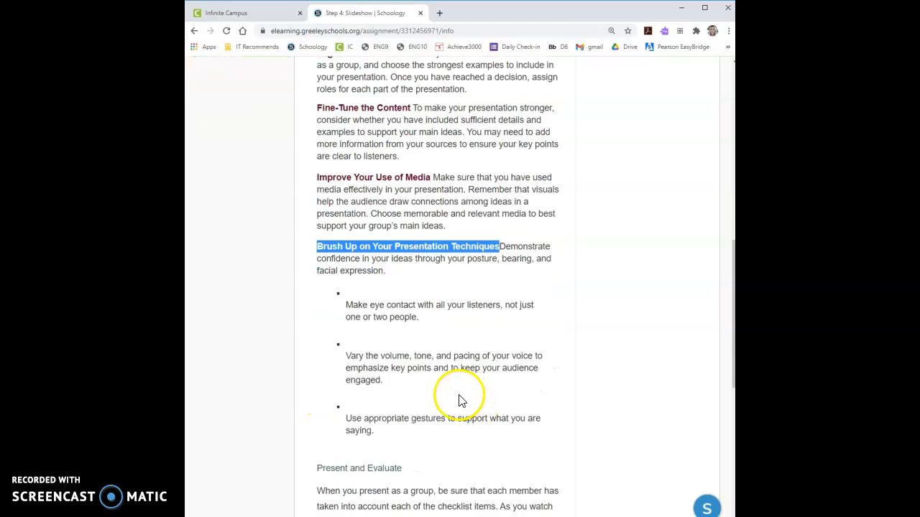
pyautogui.scroll(-3)
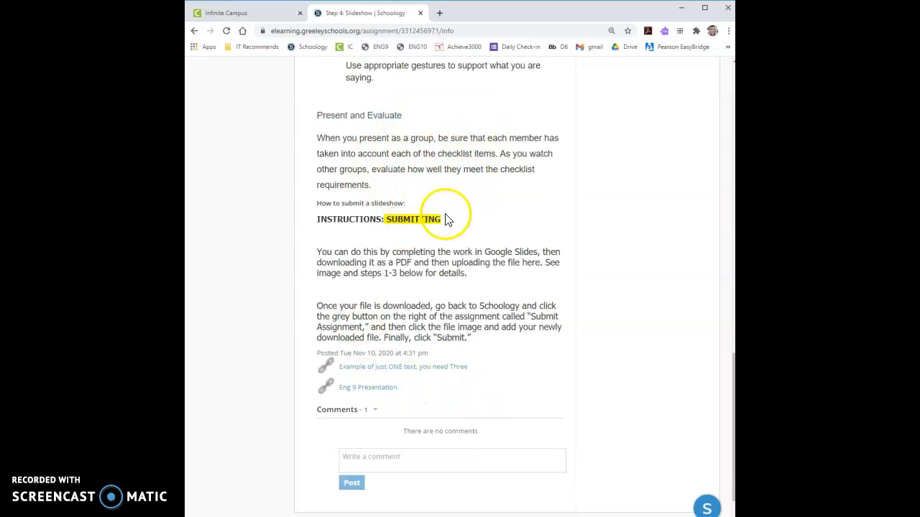
pyautogui.moveTo(502, 293)
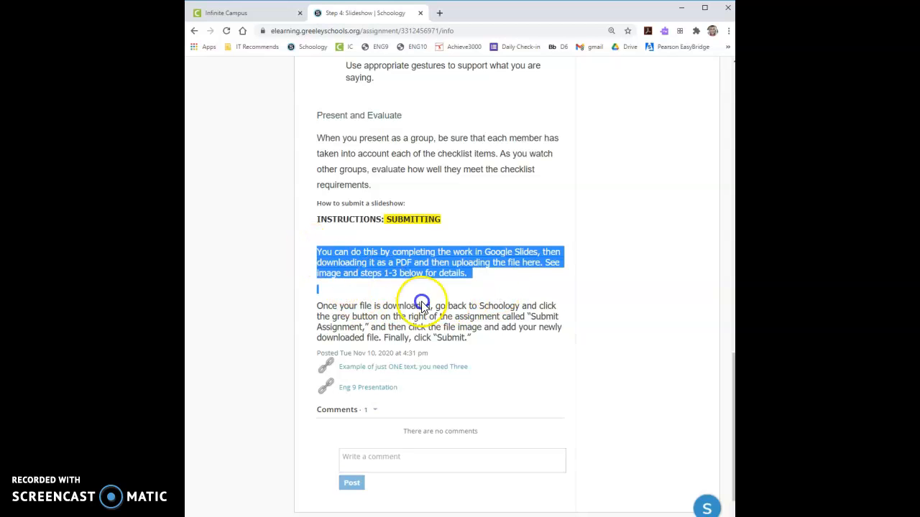
pyautogui.click(518, 349)
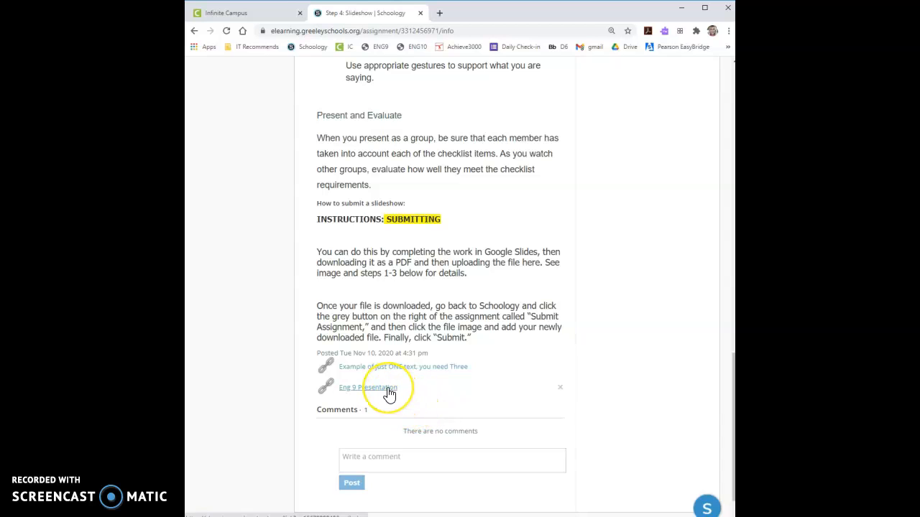
pyautogui.moveTo(368, 388)
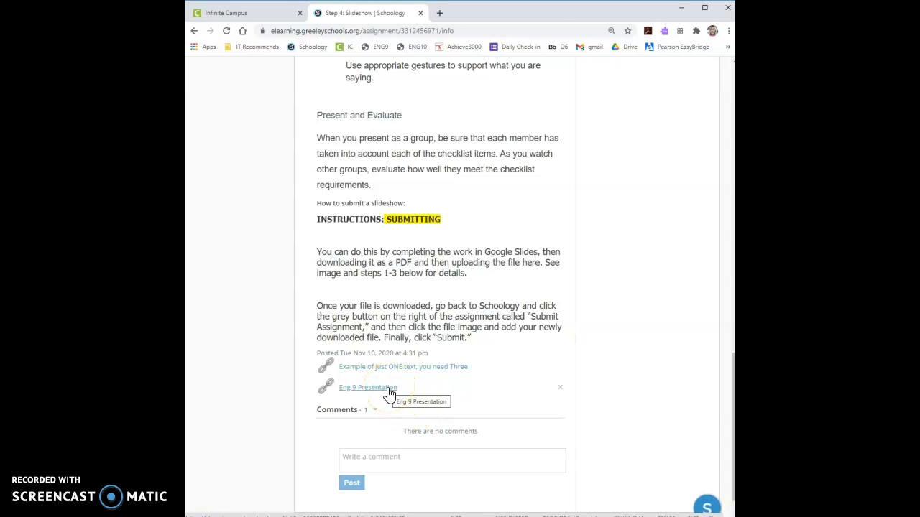
# Open the ENG 9 Group Presentation template and make a copy of it in Google Slides
pyautogui.click(368, 388)
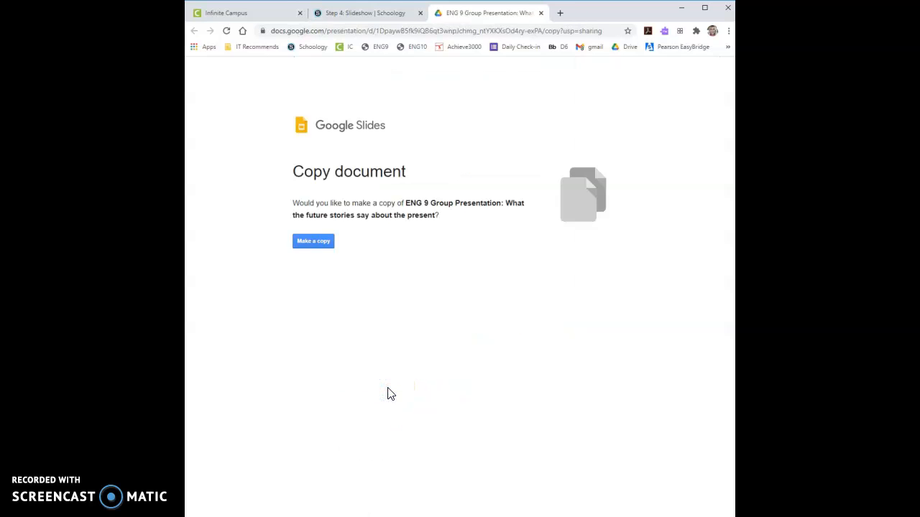
pyautogui.click(313, 241)
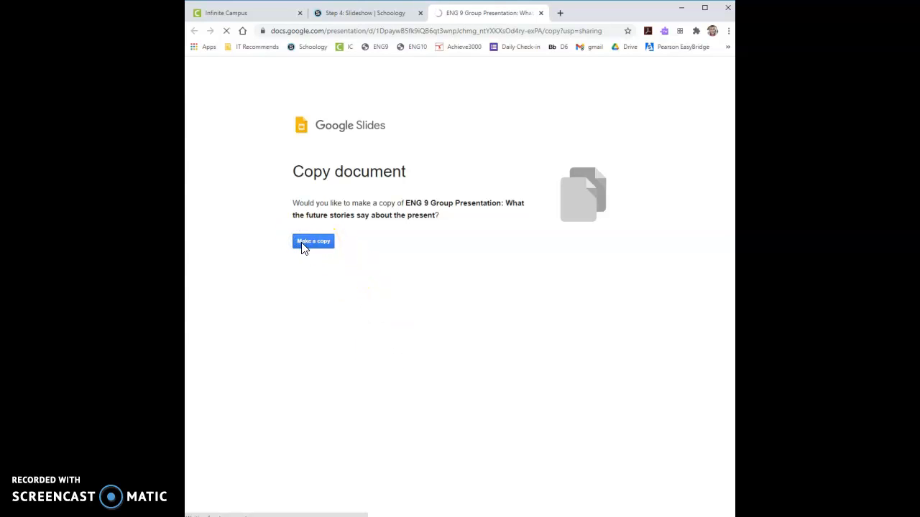
pyautogui.click(313, 241)
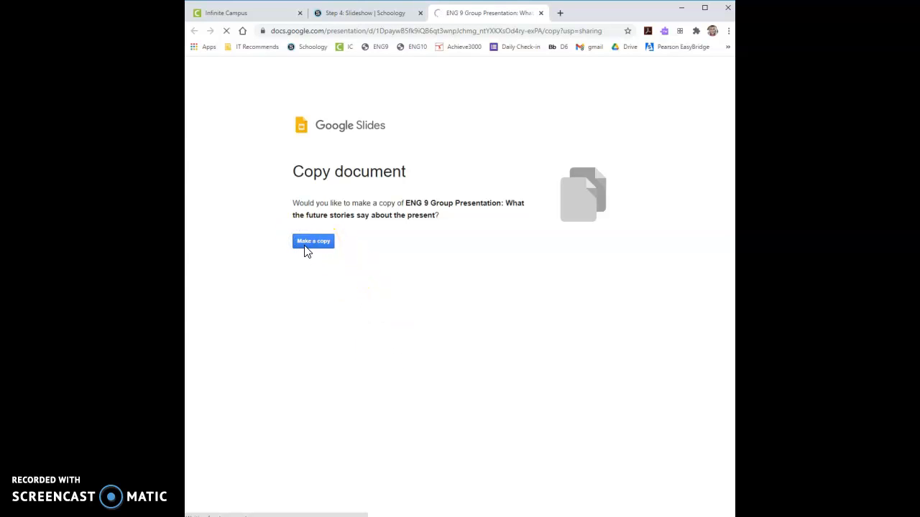
pyautogui.click(313, 242)
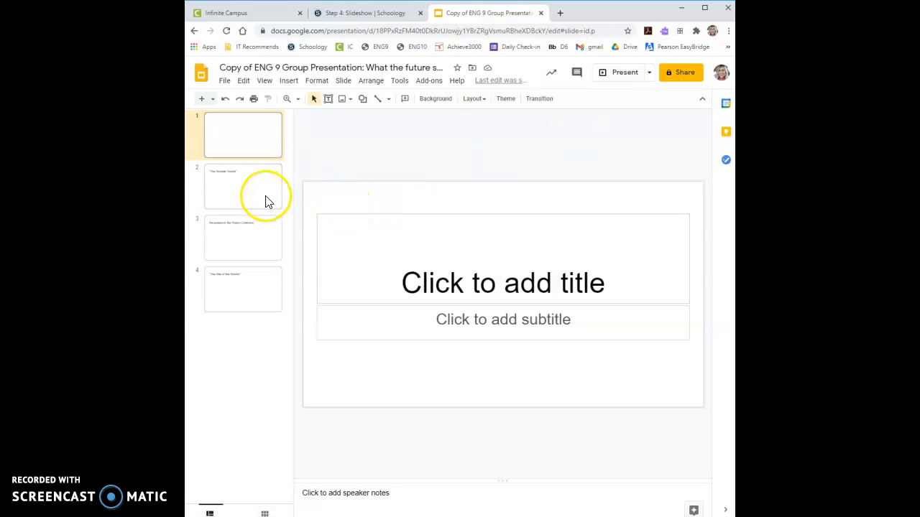
# Review the title, Nuclear Tourist, Poetry Collection and War of the Worlds slides, ending on War of the Worlds
pyautogui.click(243, 238)
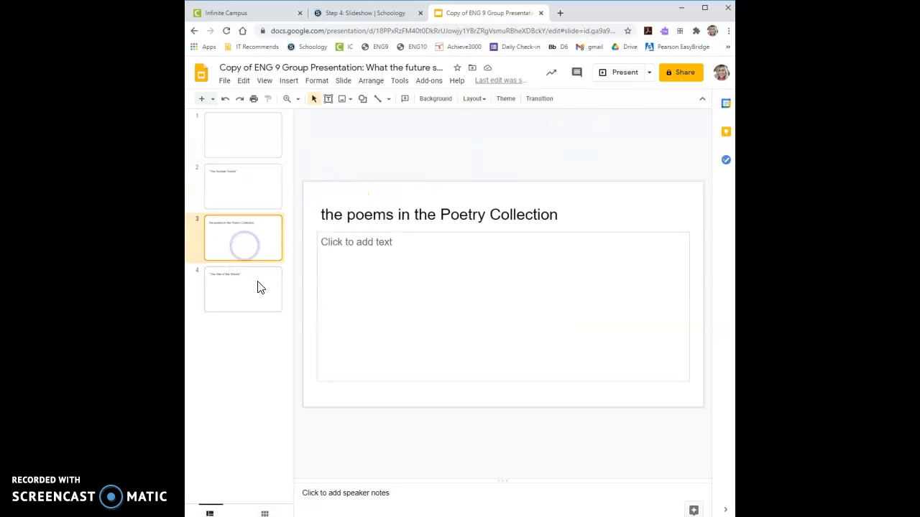
pyautogui.click(243, 289)
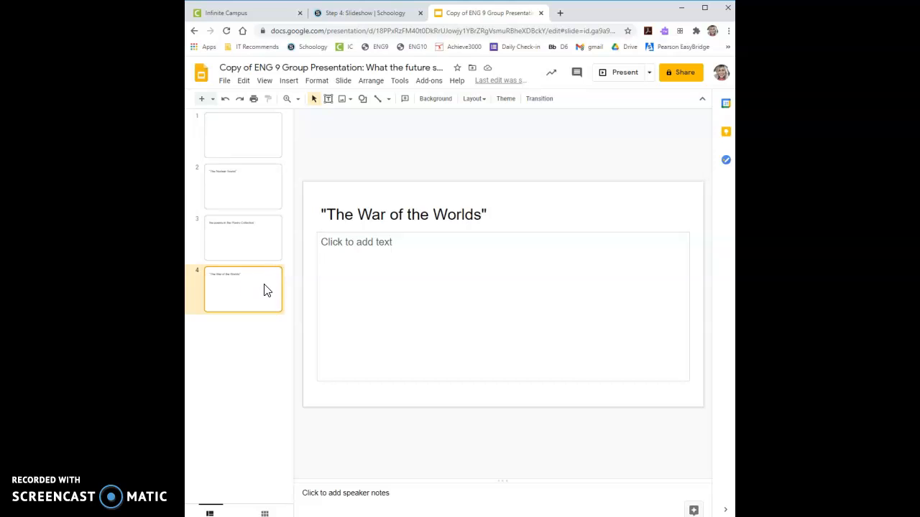
pyautogui.click(241, 135)
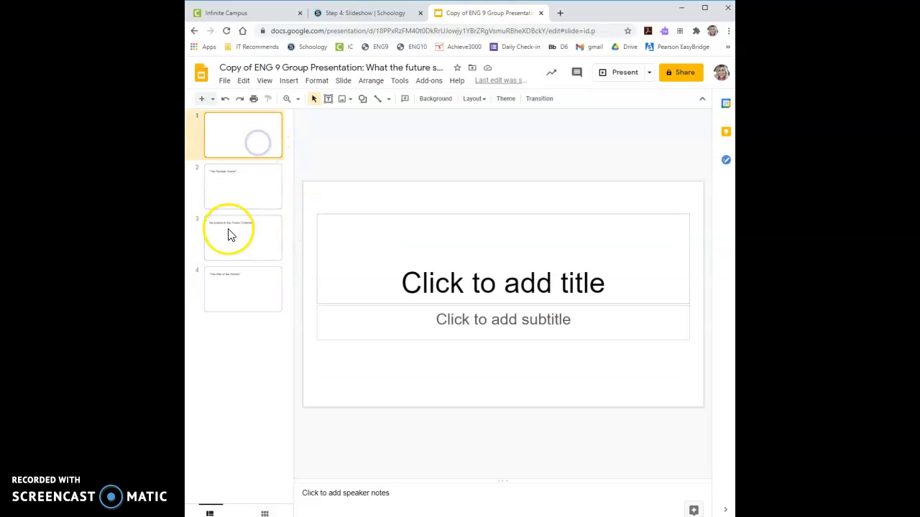
pyautogui.click(241, 187)
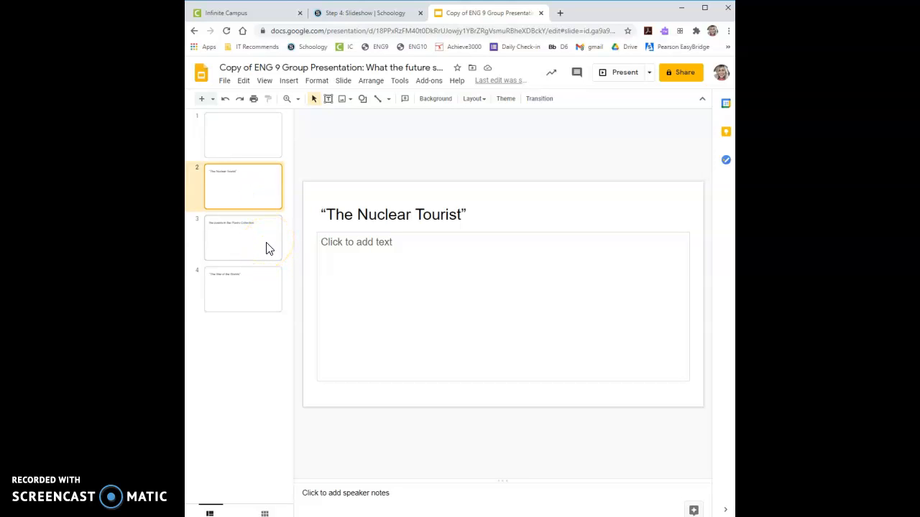
pyautogui.click(243, 289)
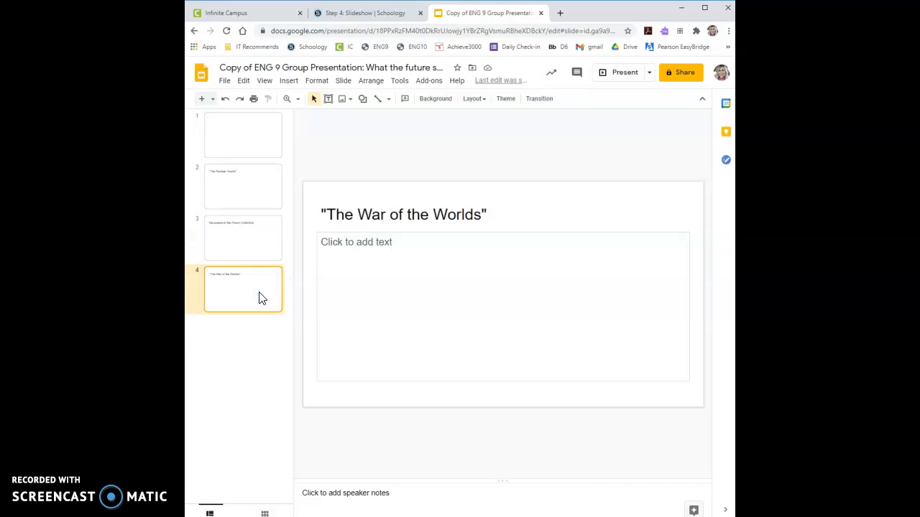
pyautogui.click(362, 13)
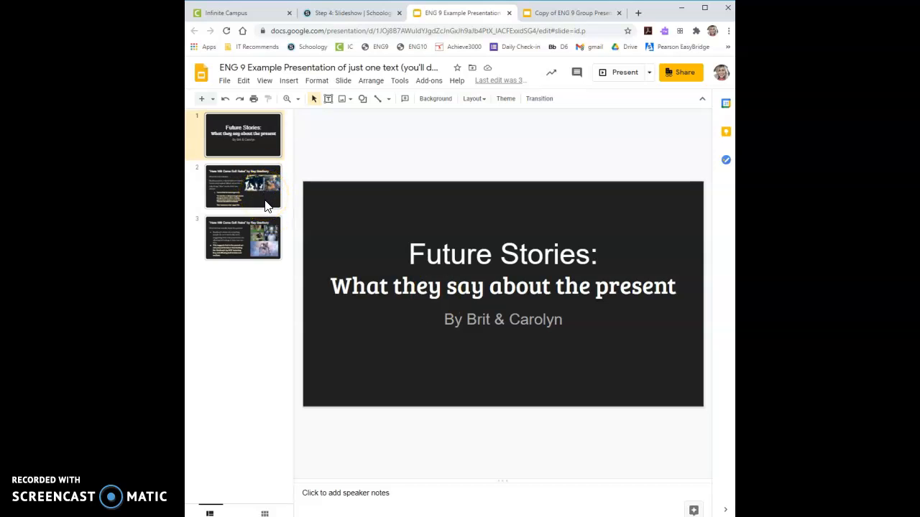
# Show the example's Here Will Come Soft Rains slide and select its title and author text
pyautogui.click(243, 186)
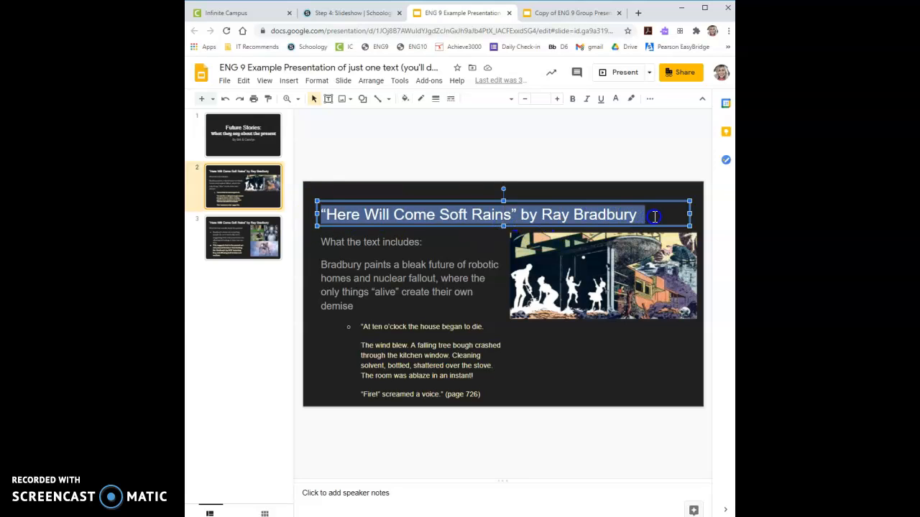
pyautogui.click(653, 215)
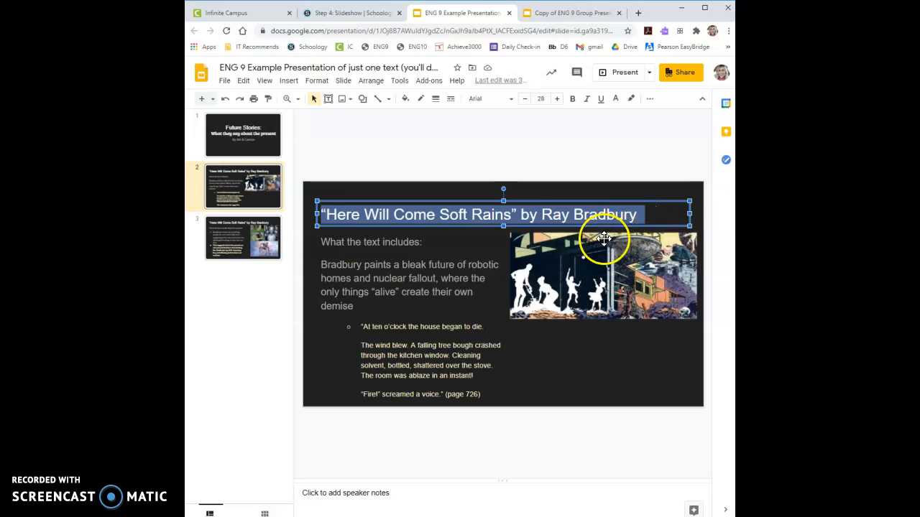
pyautogui.moveTo(584, 247)
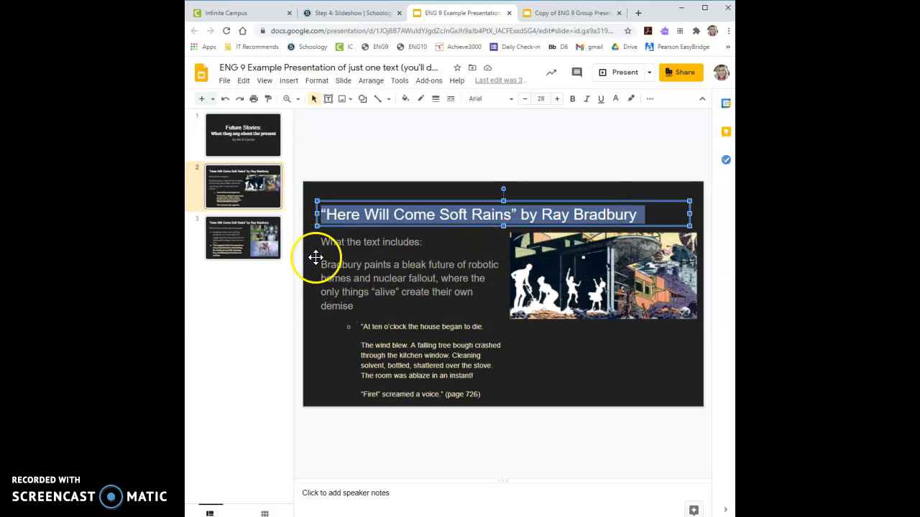
pyautogui.moveTo(322, 265)
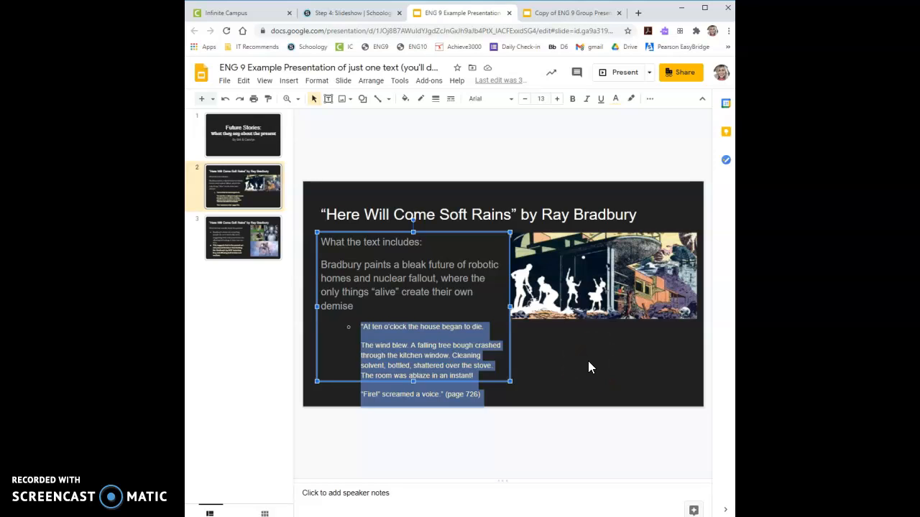
pyautogui.moveTo(589, 366)
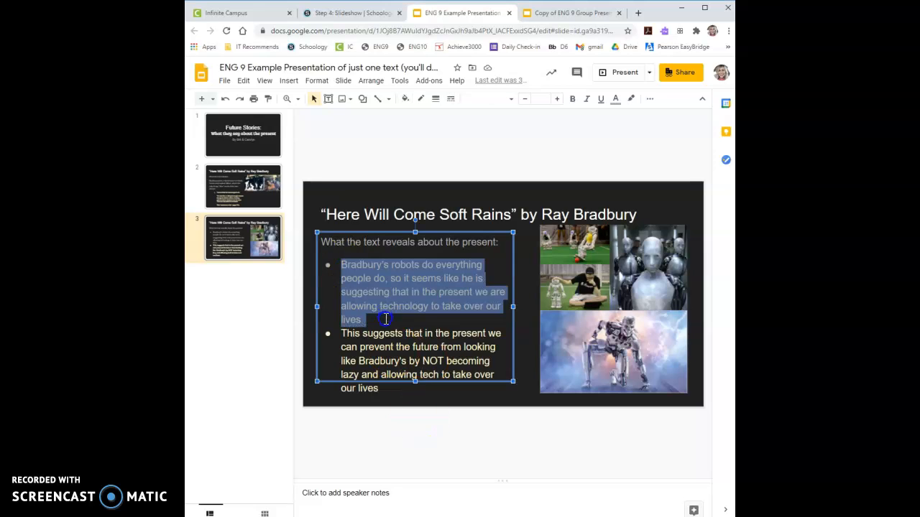
pyautogui.click(385, 319)
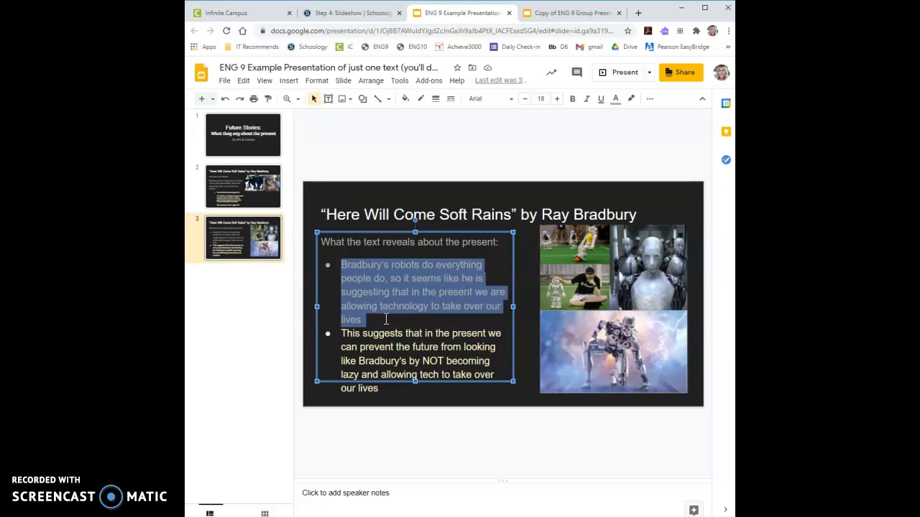
pyautogui.moveTo(310, 281)
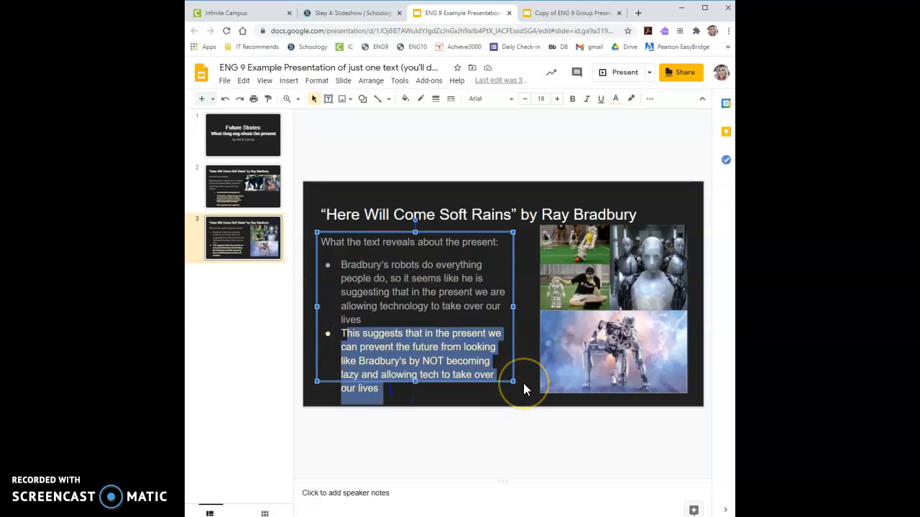
pyautogui.moveTo(434, 393)
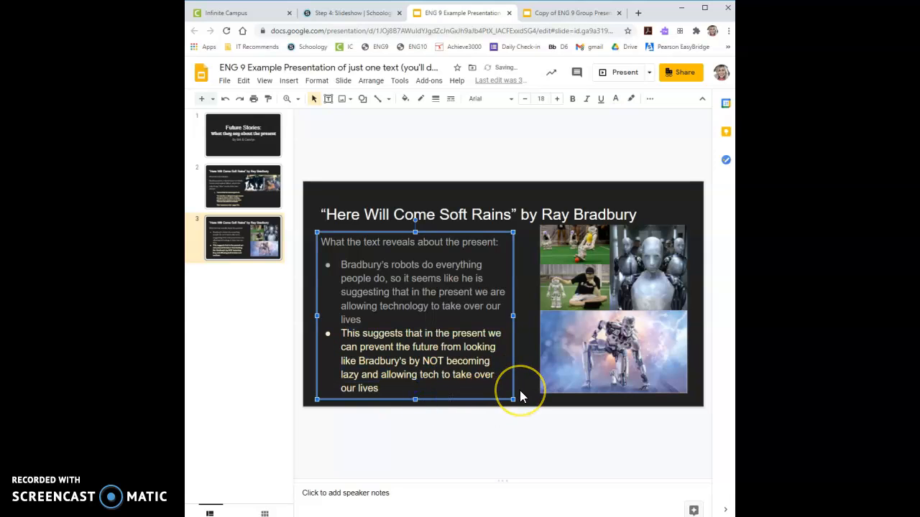
pyautogui.moveTo(247, 210)
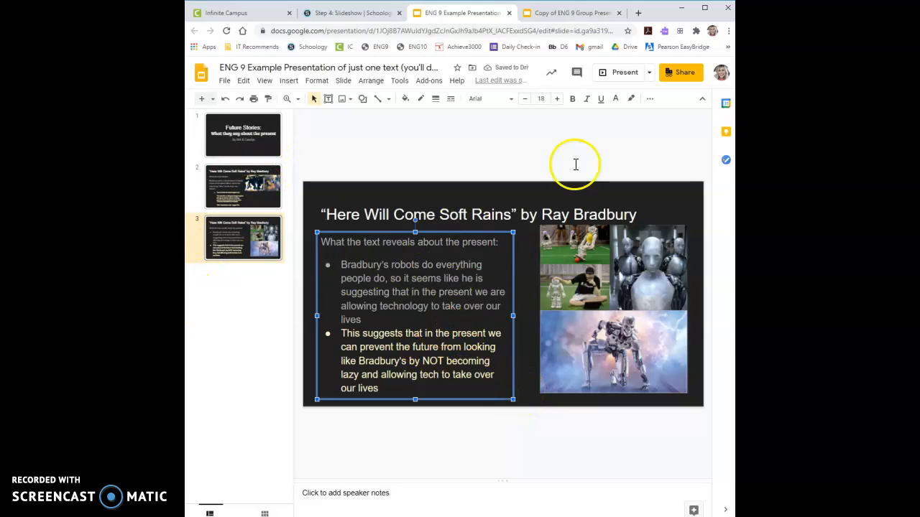
# Return to the Step 4 assignment and advance to the Step 5: Present! discussion page
pyautogui.click(350, 13)
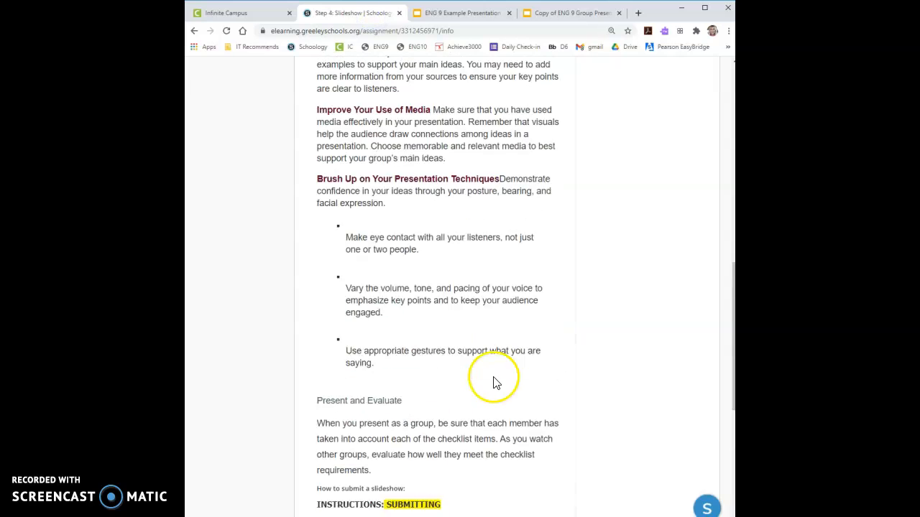
pyautogui.scroll(3)
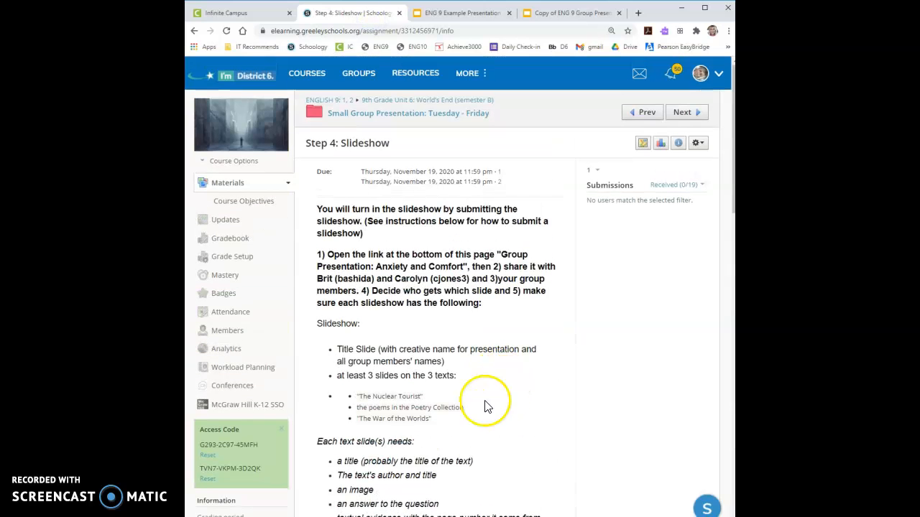
pyautogui.moveTo(406, 419)
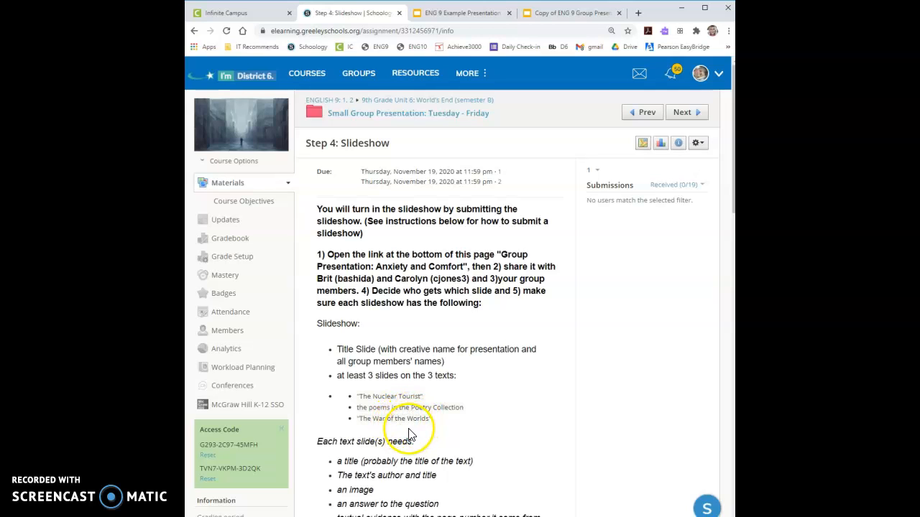
pyautogui.moveTo(533, 179)
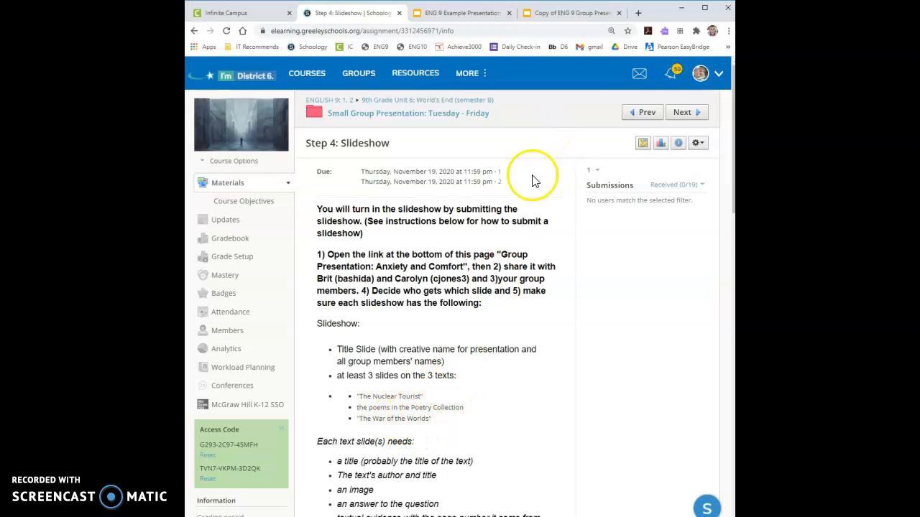
pyautogui.moveTo(563, 434)
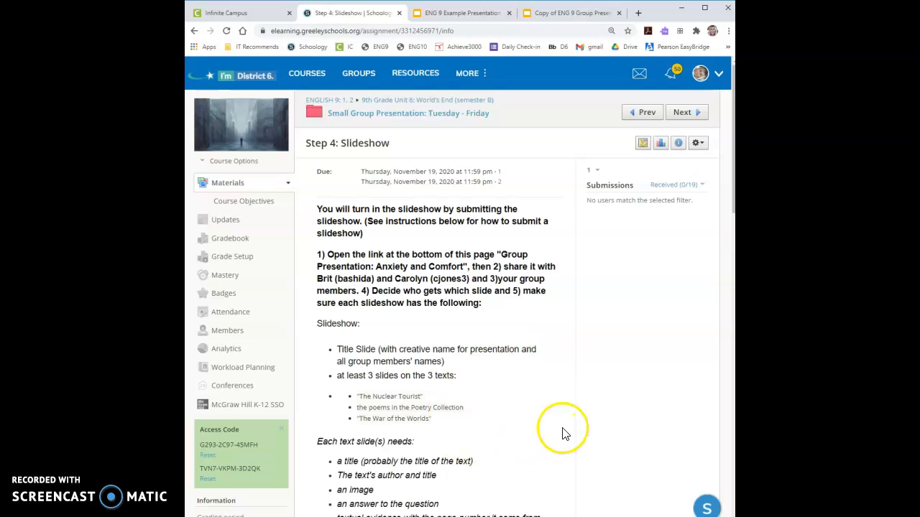
pyautogui.moveTo(575, 396)
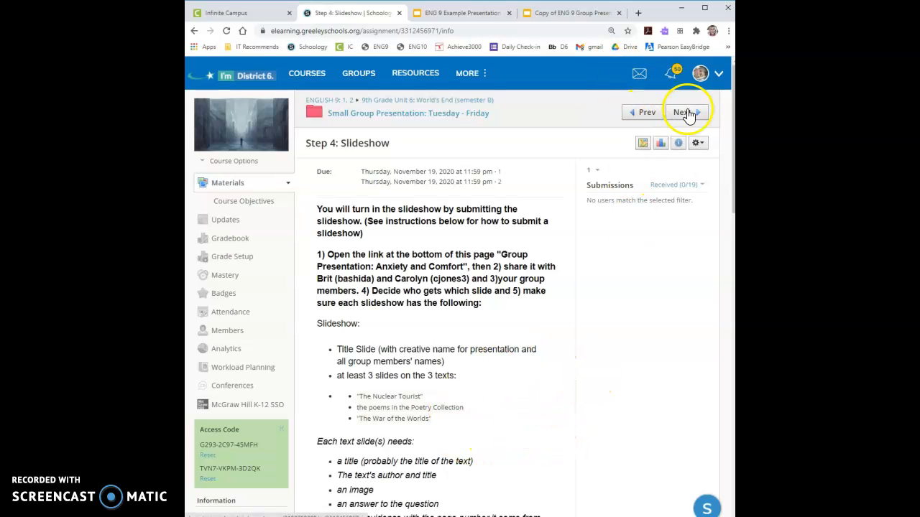
pyautogui.click(684, 112)
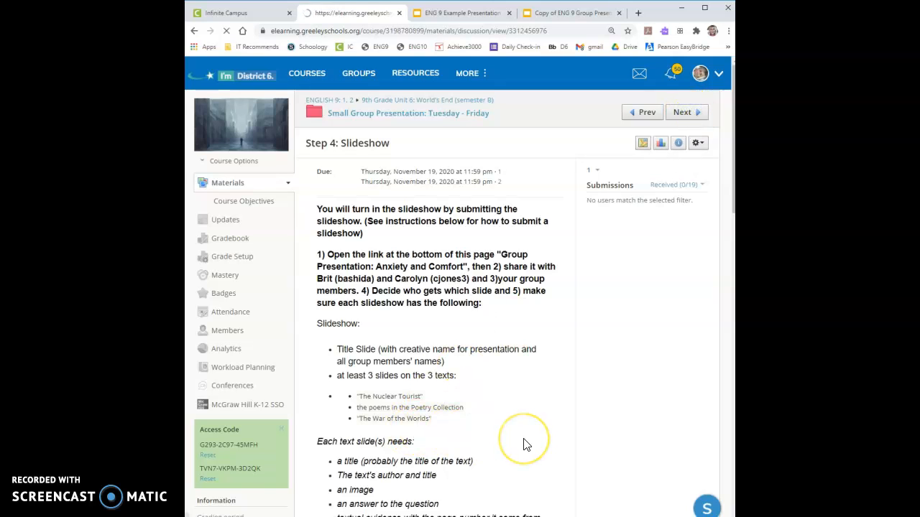
pyautogui.click(686, 112)
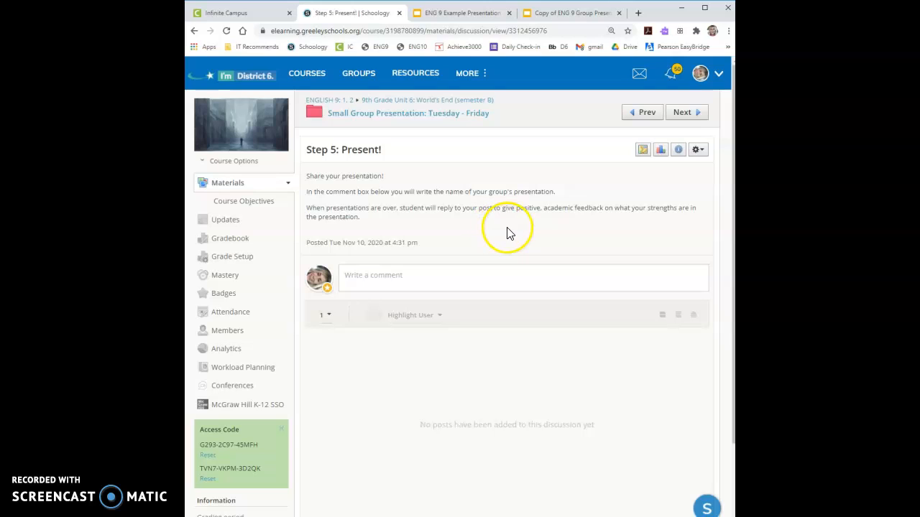
pyautogui.moveTo(465, 293)
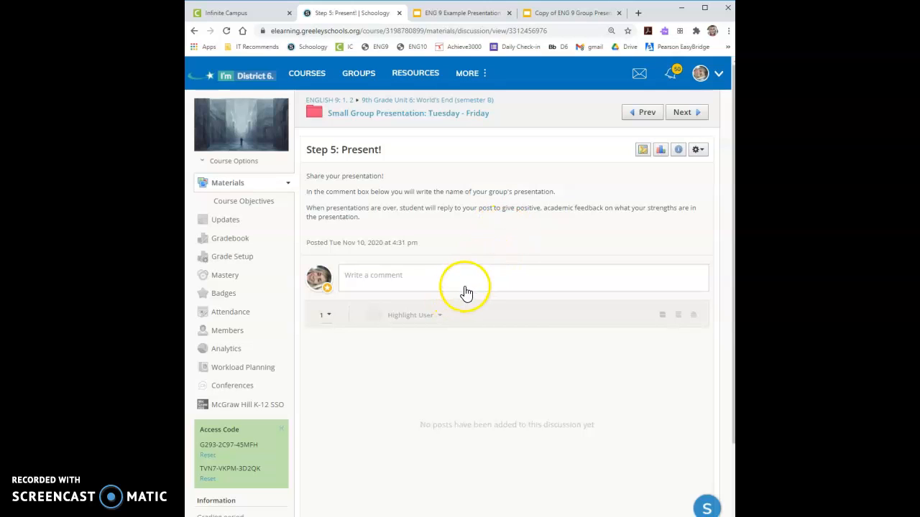